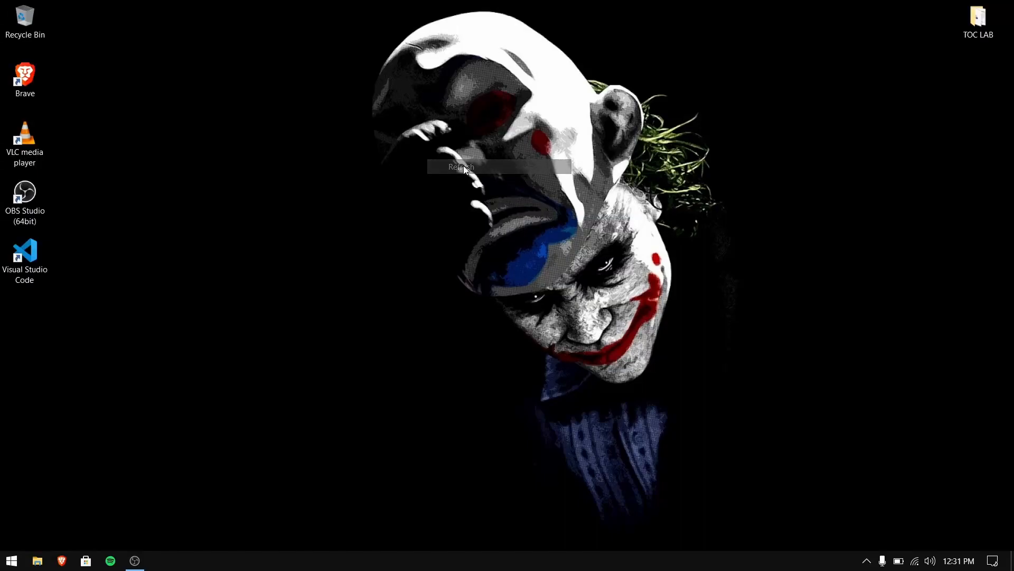
Launch Brave and run a web search for elementary OS
click(461, 167)
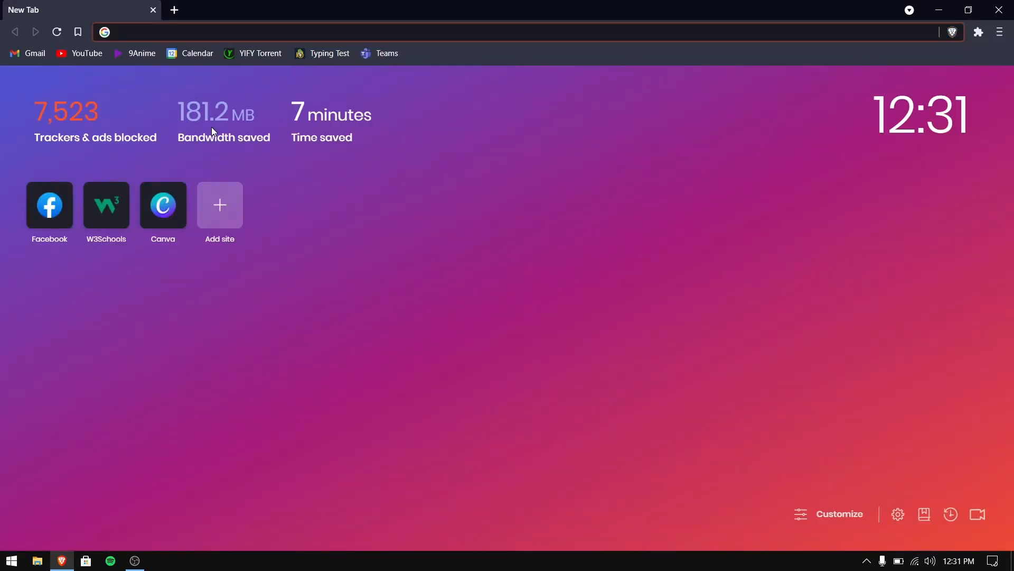
text(ek)
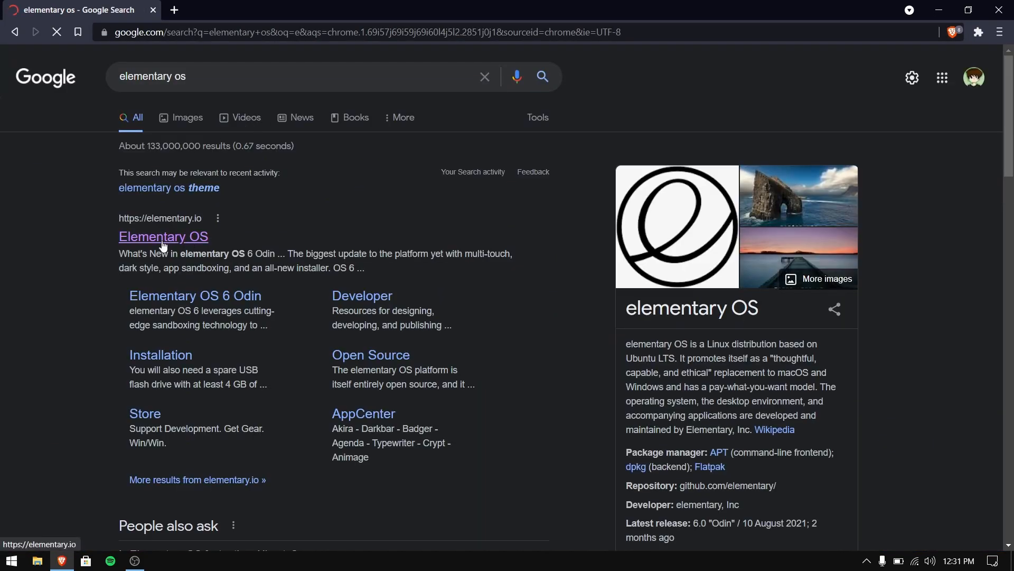
On elementary.io, download elementary OS 6 Odin with a $0 pay-what-you-can amount
click(162, 236)
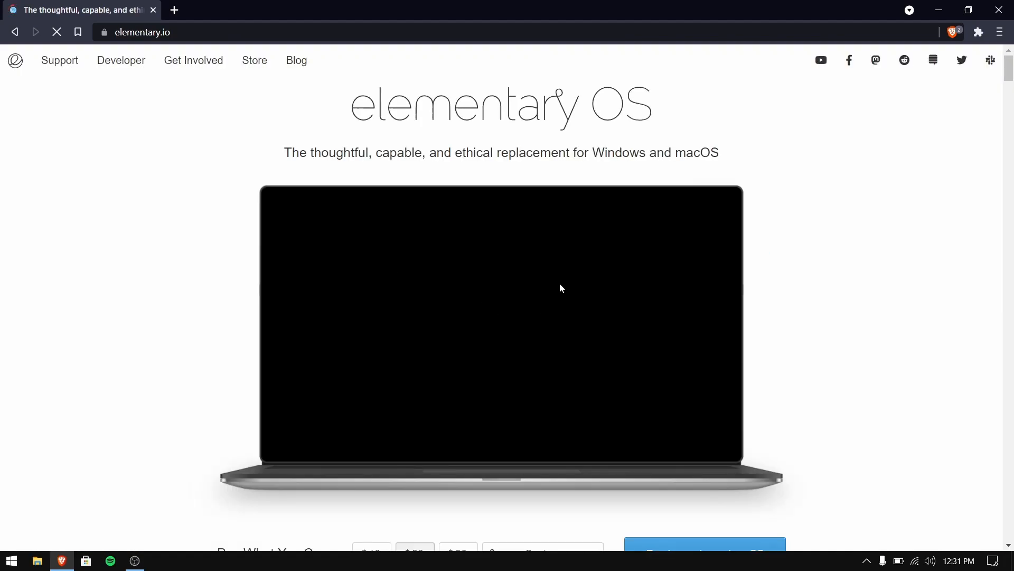
scroll(down, 3)
text(0)
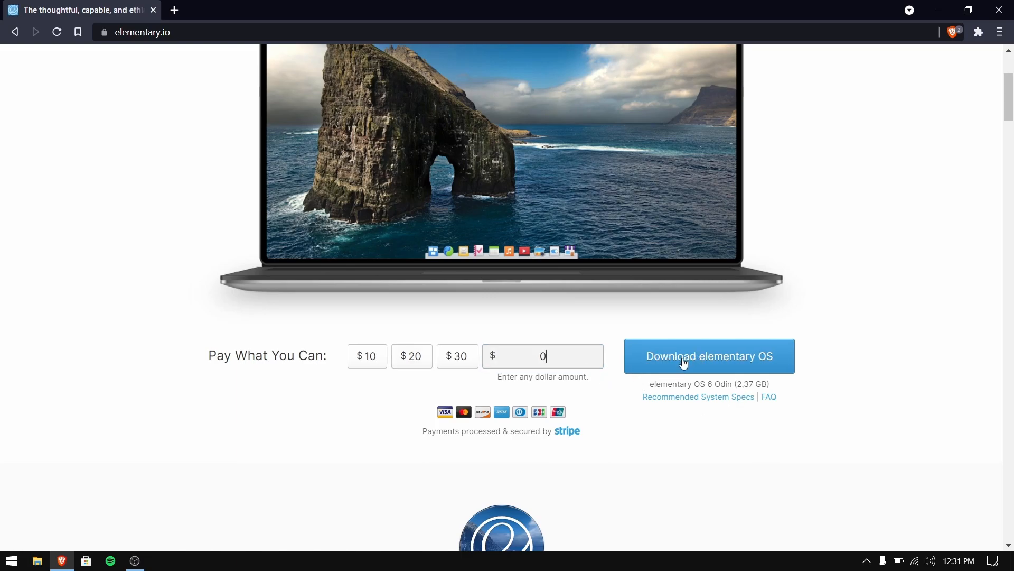
click(709, 356)
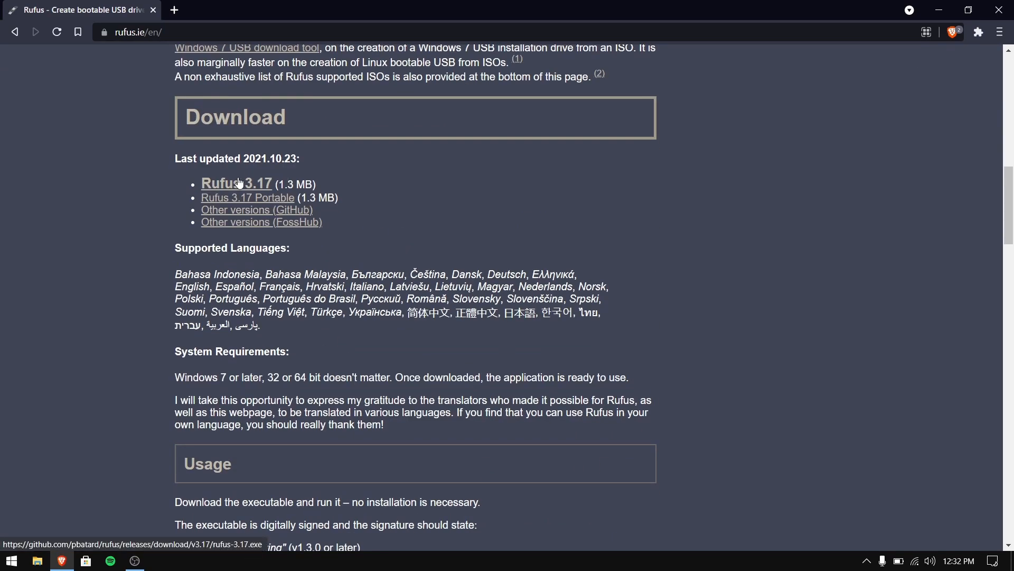
Download the Rufus 3.17 installer from rufus.ie into Downloads > Programs and close Brave
click(236, 183)
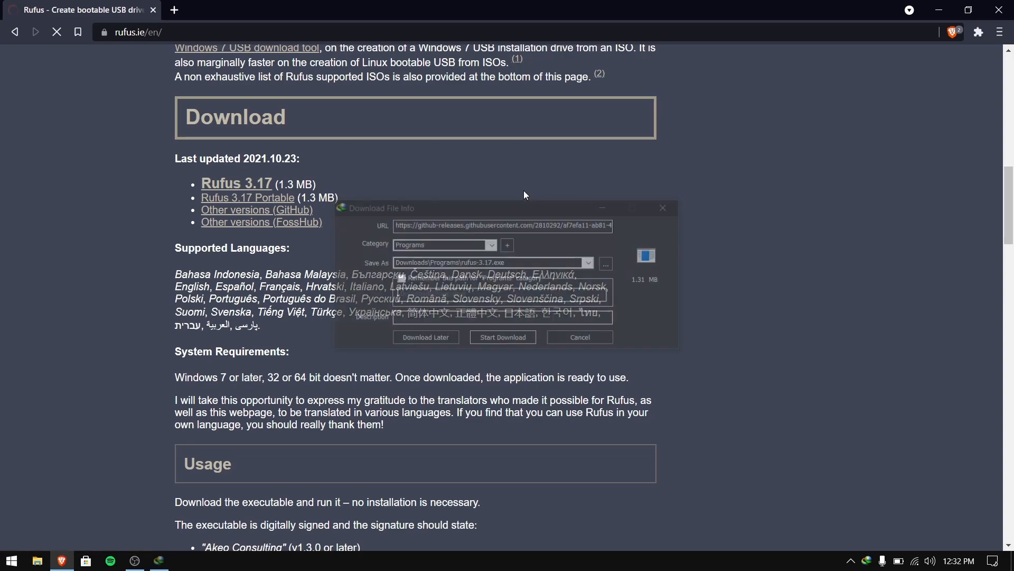
click(502, 336)
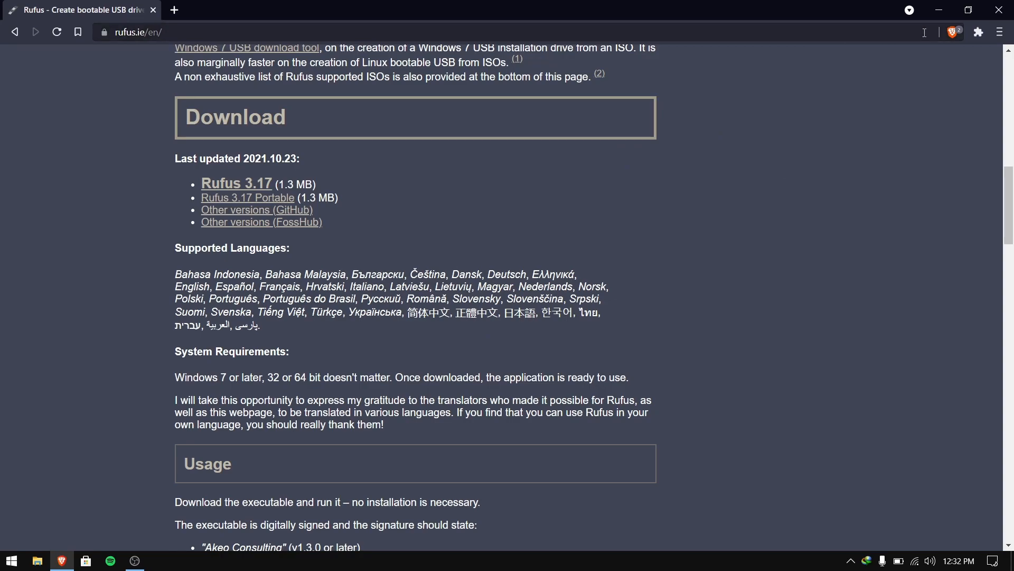
click(938, 10)
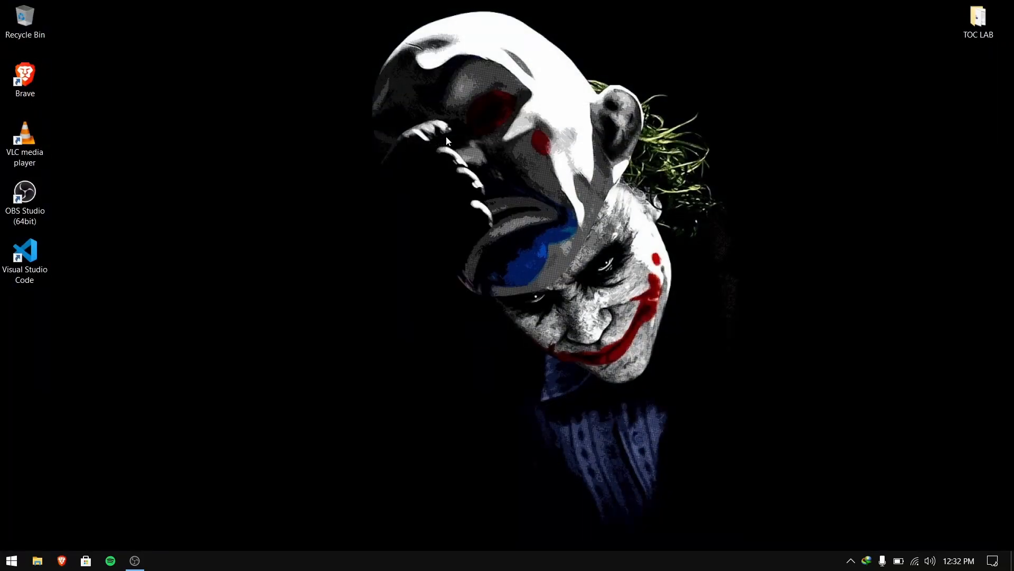
mouse_move(433, 128)
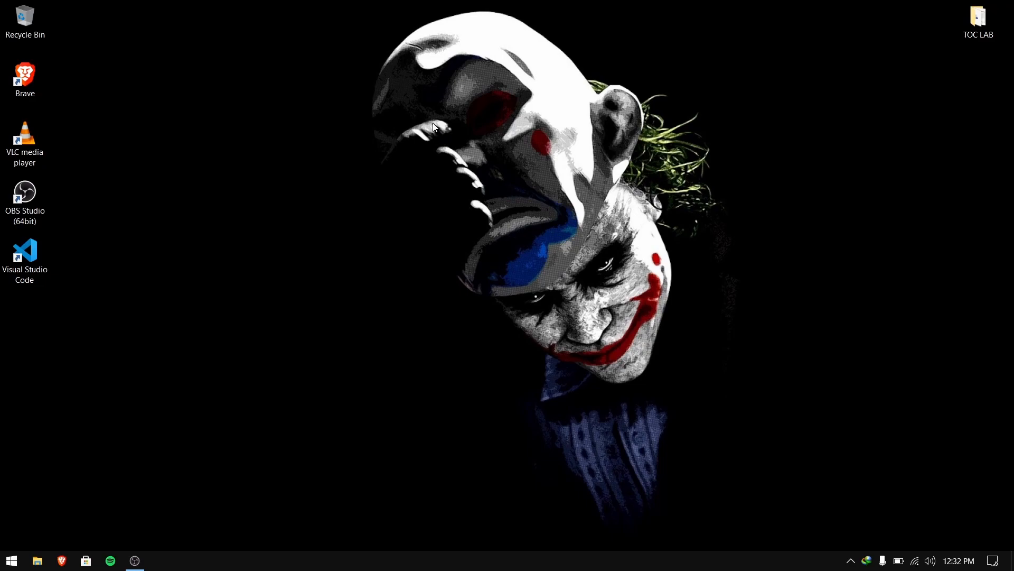
In File Explorer, go to Downloads > Programs and select rufus-3.17.exe
right_click(433, 128)
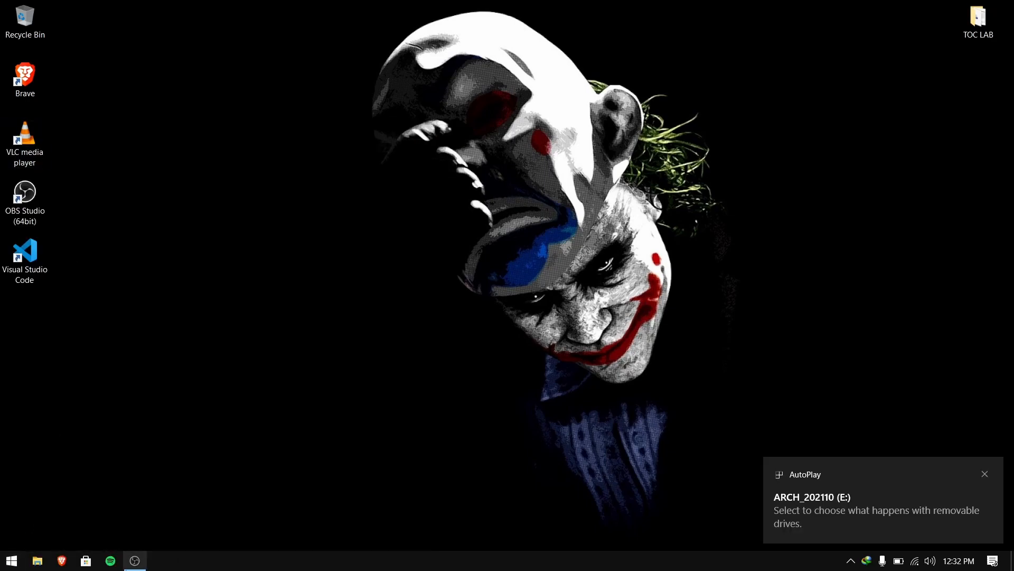
click(37, 560)
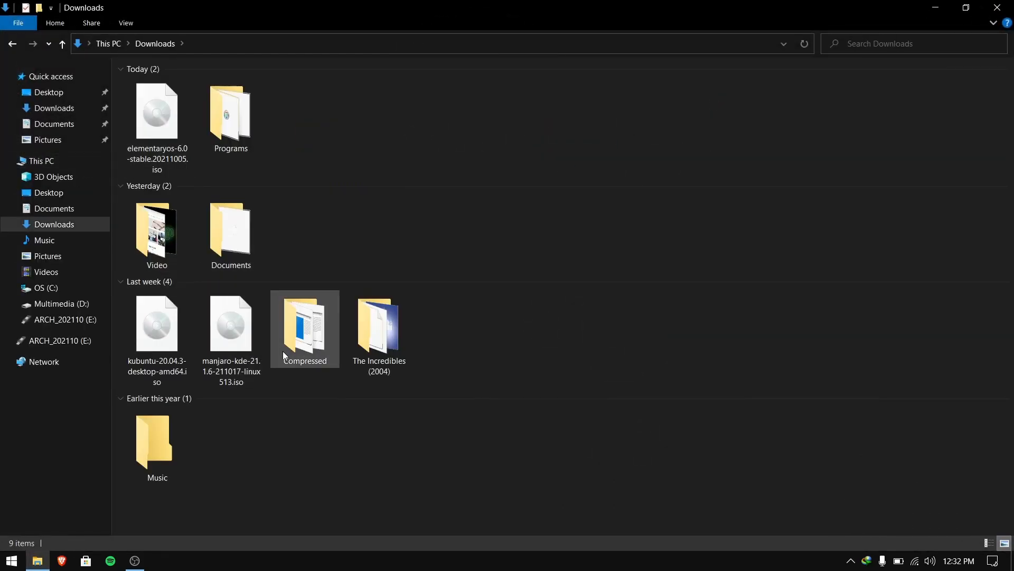
double_click(229, 113)
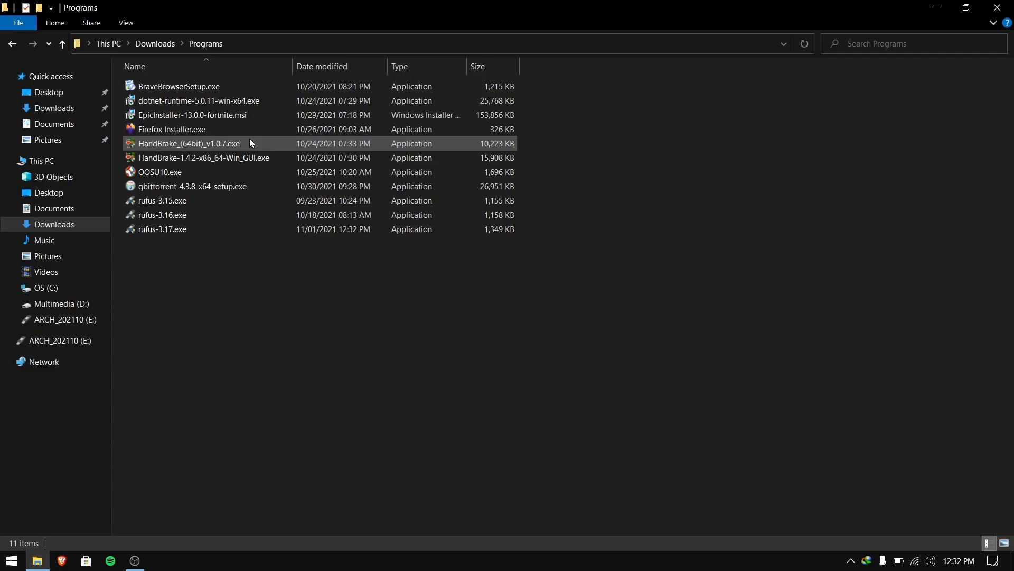
click(163, 230)
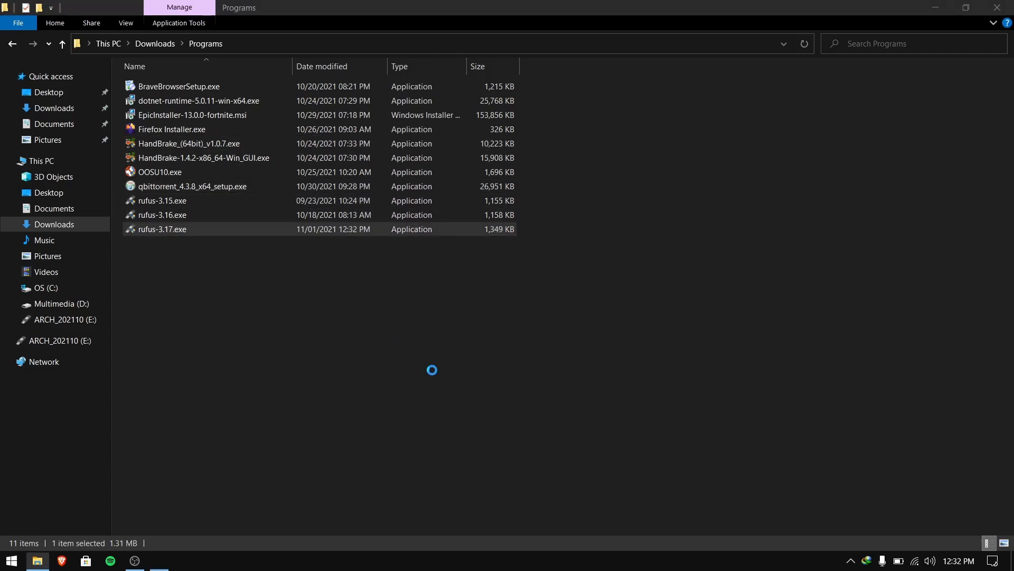
Start Rufus, load the elementaryos 6.0 ISO and set the partition scheme to GPT
double_click(163, 229)
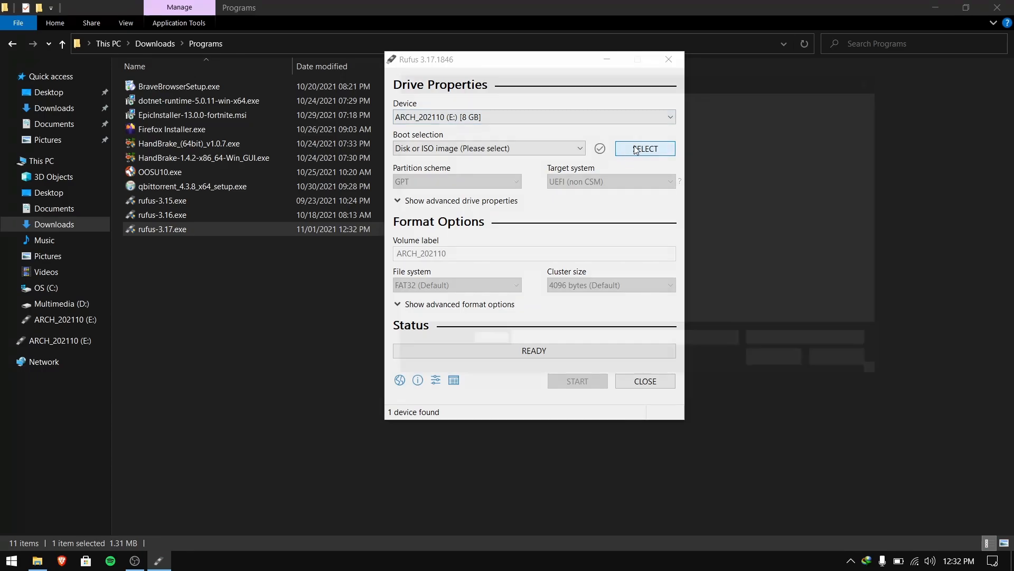
click(644, 149)
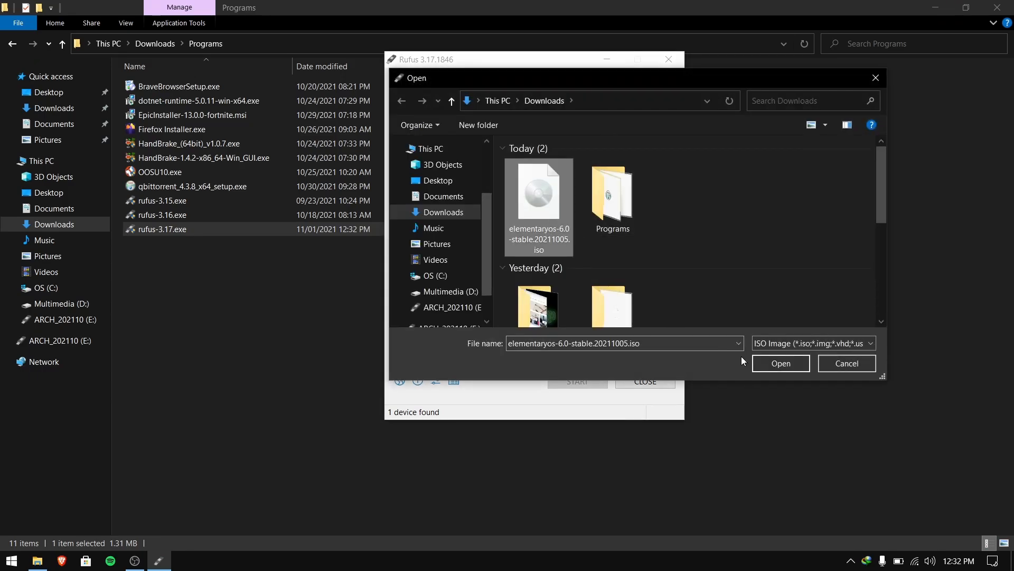
click(780, 363)
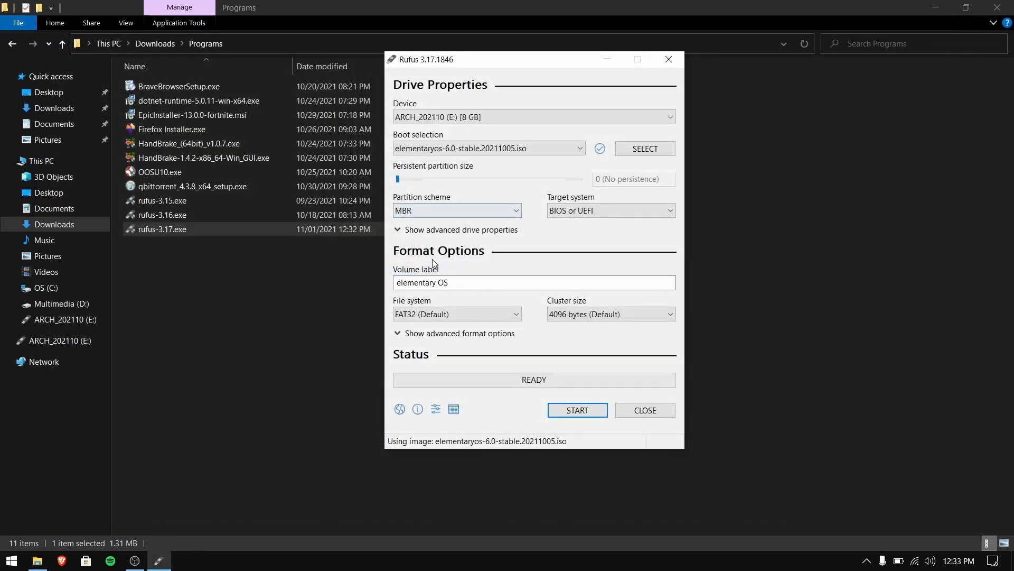
click(456, 210)
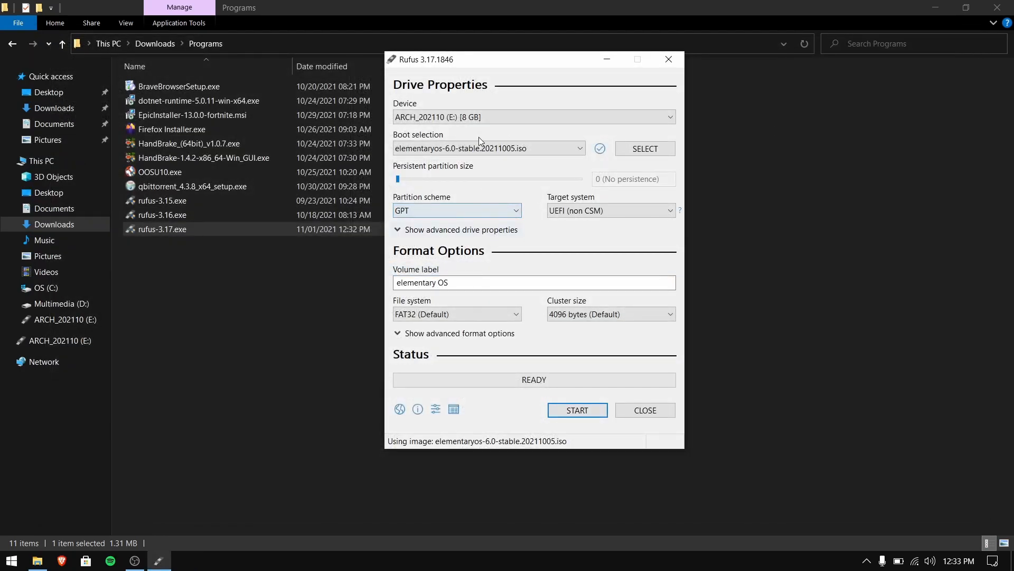
Write the image to the USB drive in ISO Image mode, accepting that all its data is erased
click(576, 410)
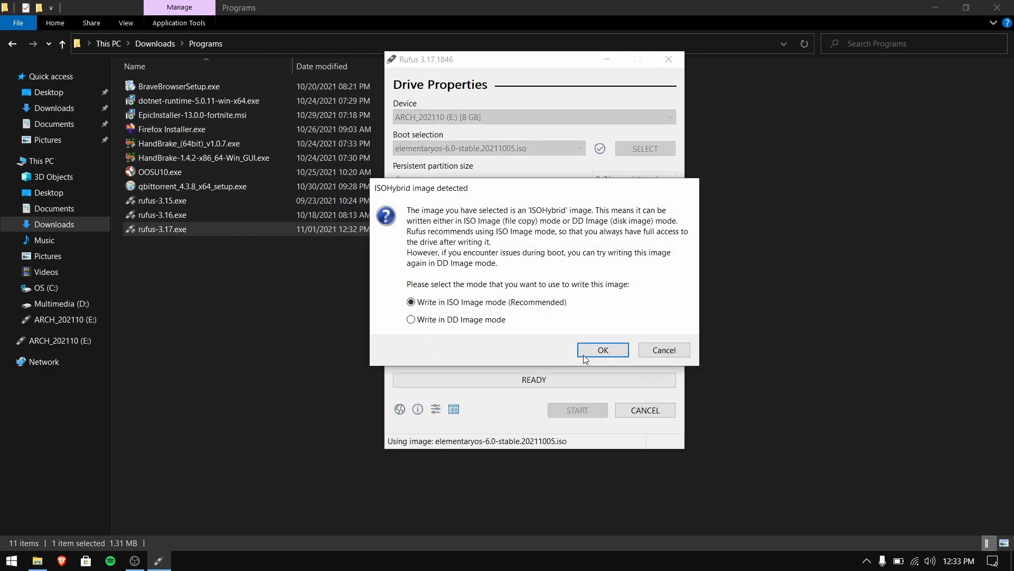
click(601, 350)
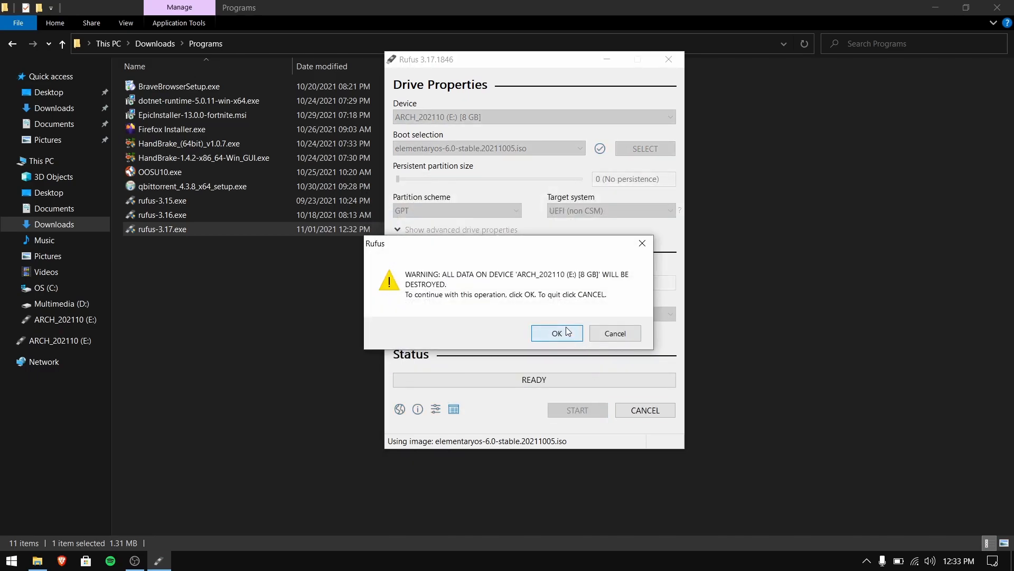
click(555, 333)
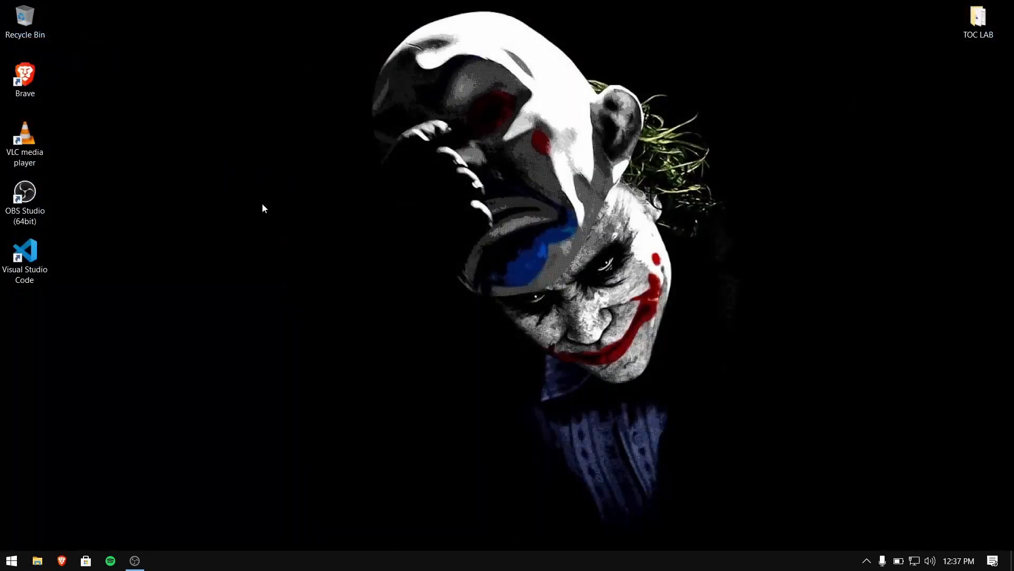
Bring up Disk Management from the quick system links and maximize it
right_click(10, 560)
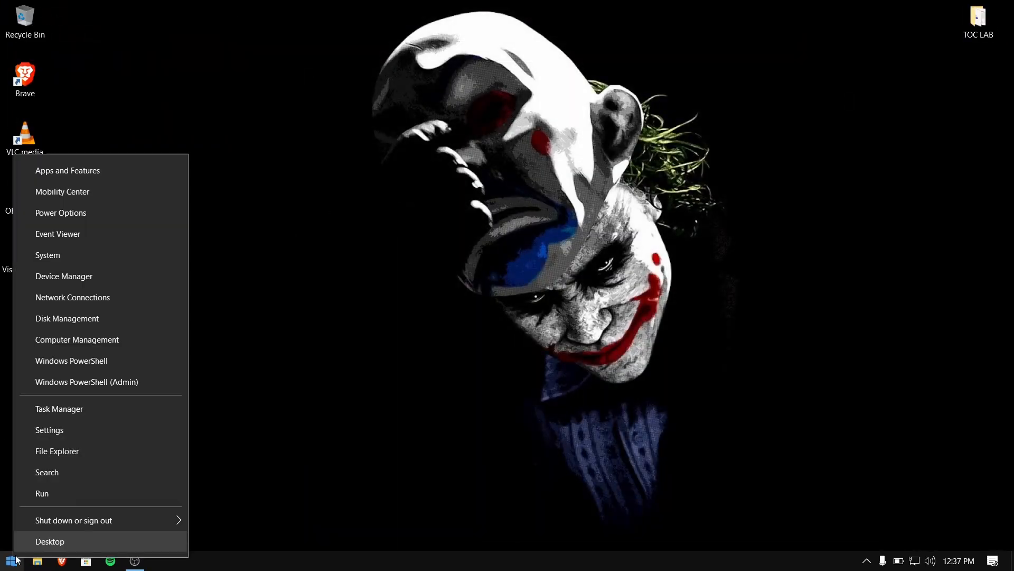
click(49, 541)
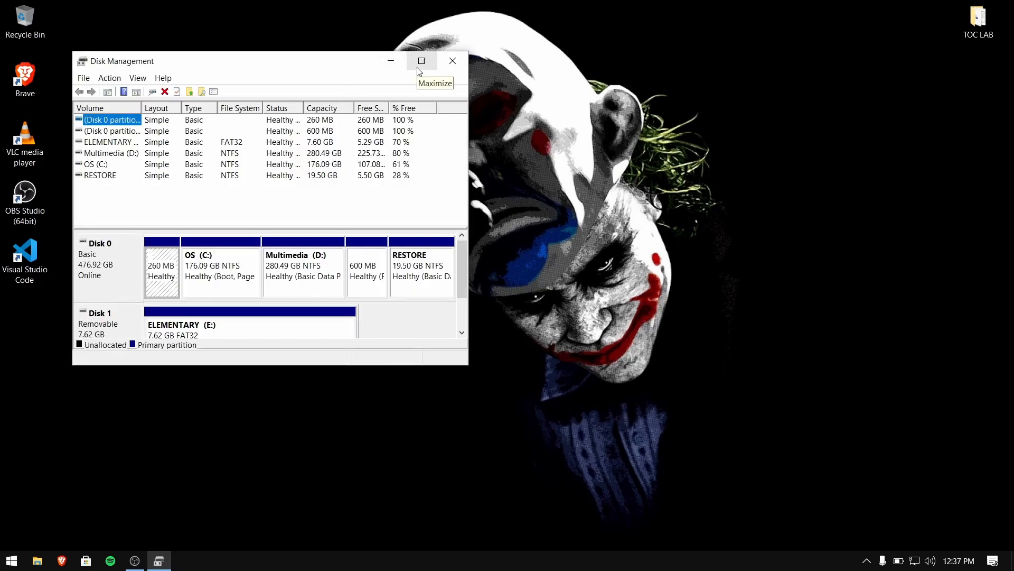
click(422, 60)
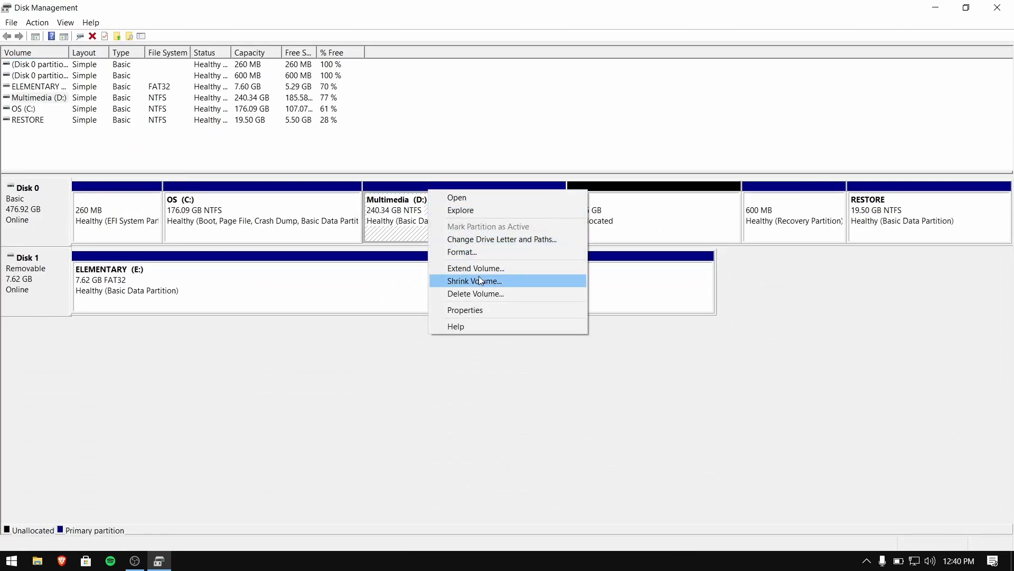
Shrink the Multimedia (D:) volume by the entered amount, leaving 40.15 GB unallocated on Disk 0
click(474, 281)
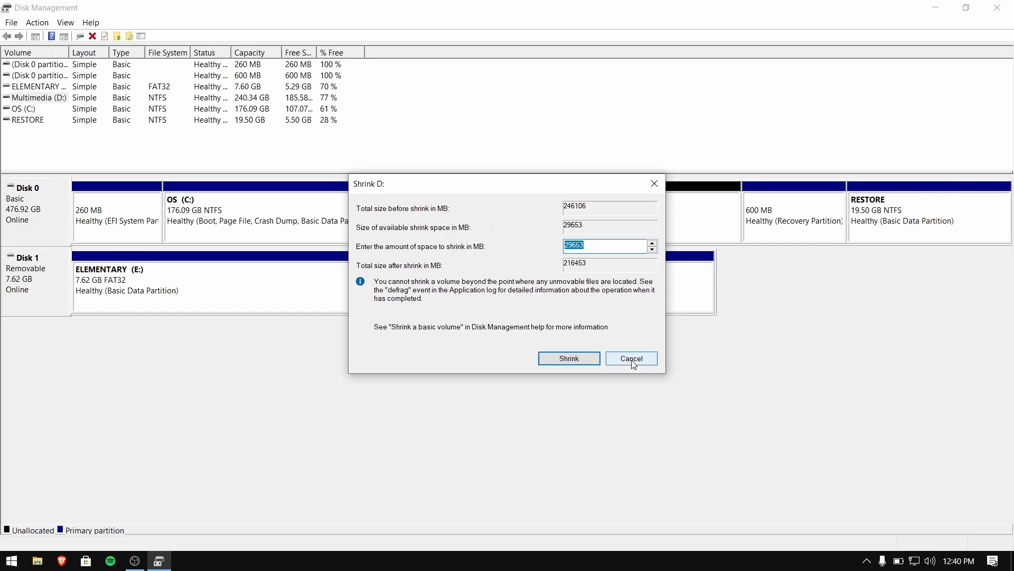
text(4000)
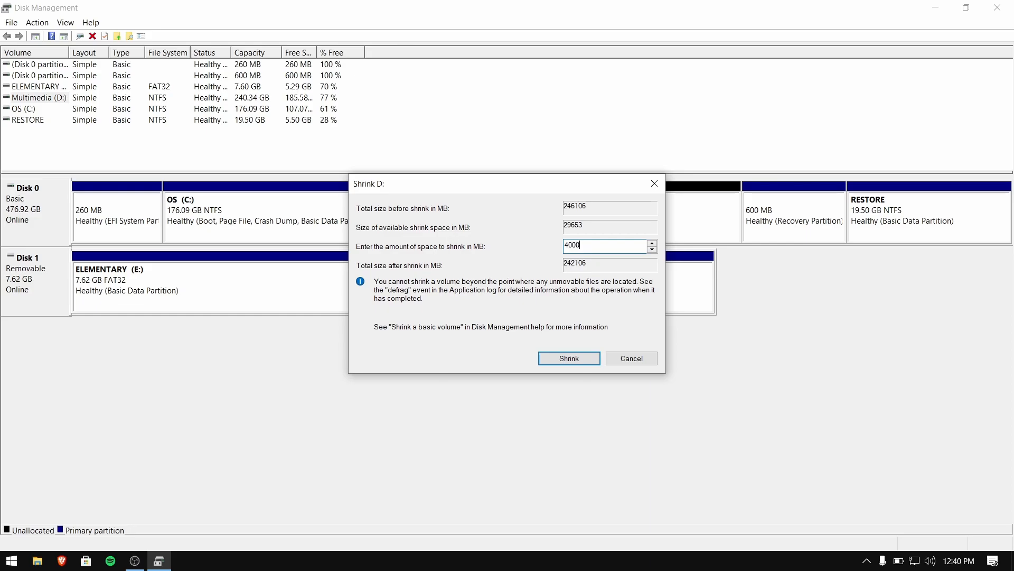
click(569, 358)
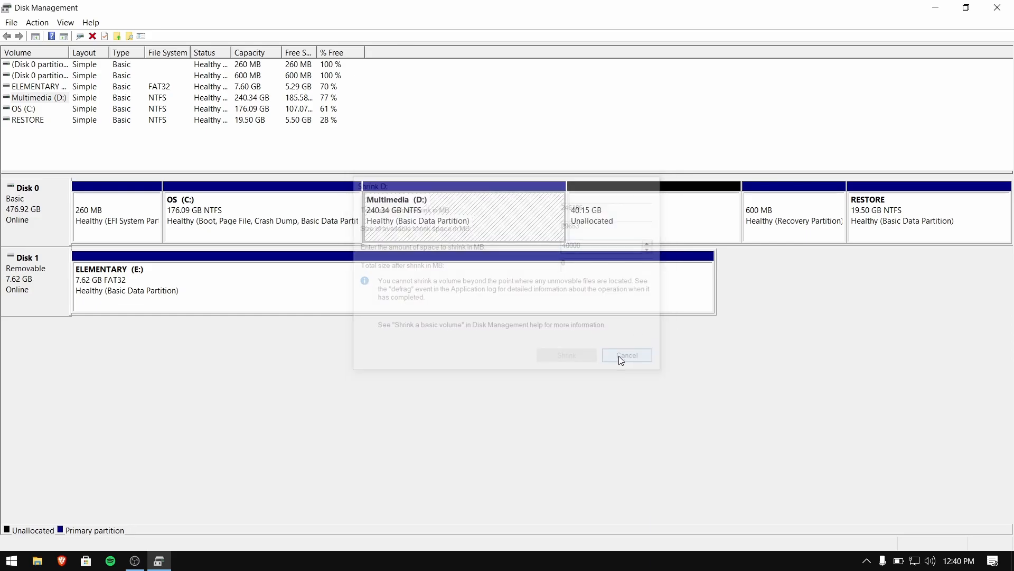
click(624, 355)
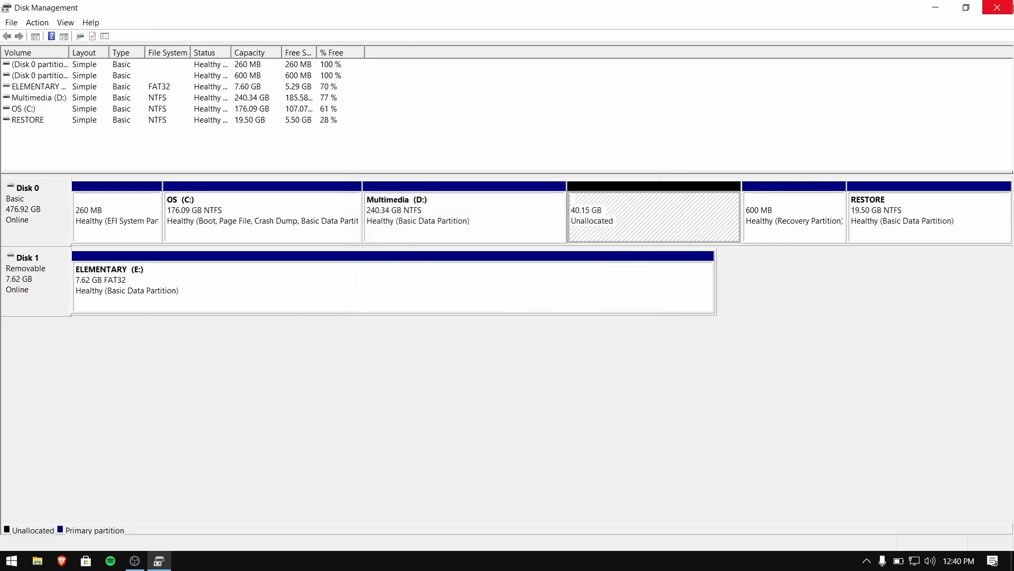
click(10, 560)
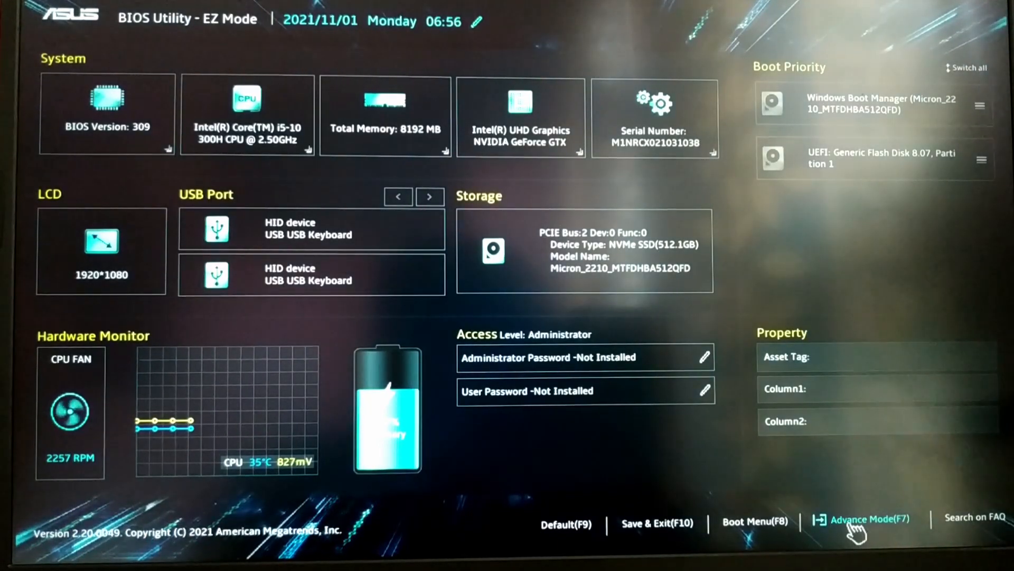
In BIOS Advanced Mode, go to Security > Secure Boot and keep Secure Boot Control Disabled
click(864, 517)
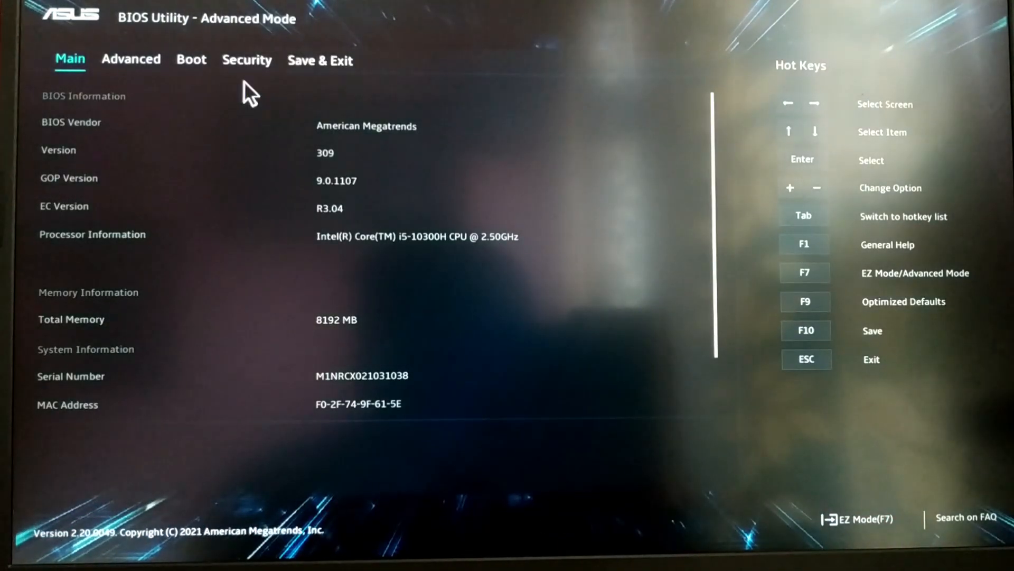
click(247, 60)
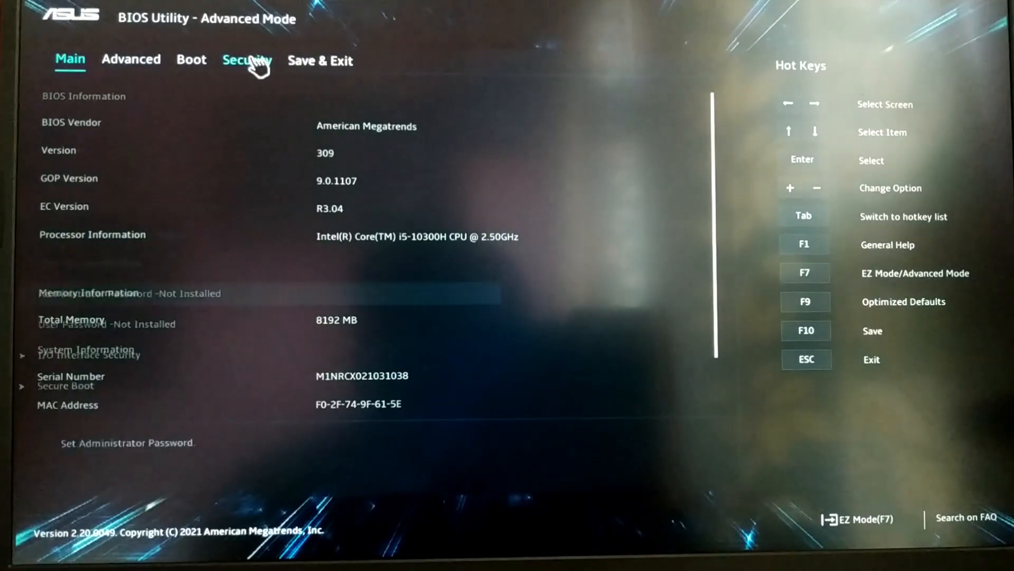
click(246, 61)
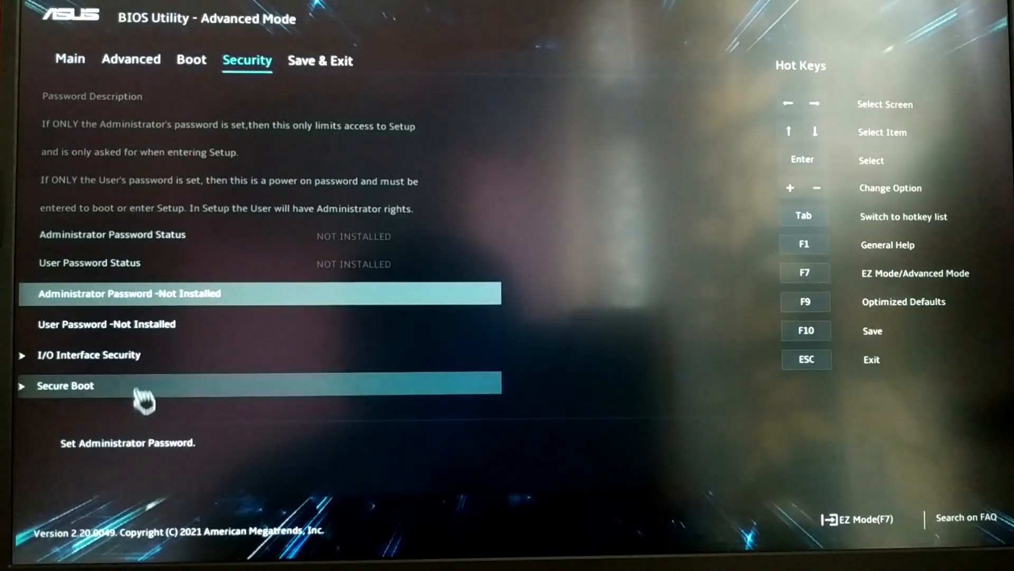
click(65, 385)
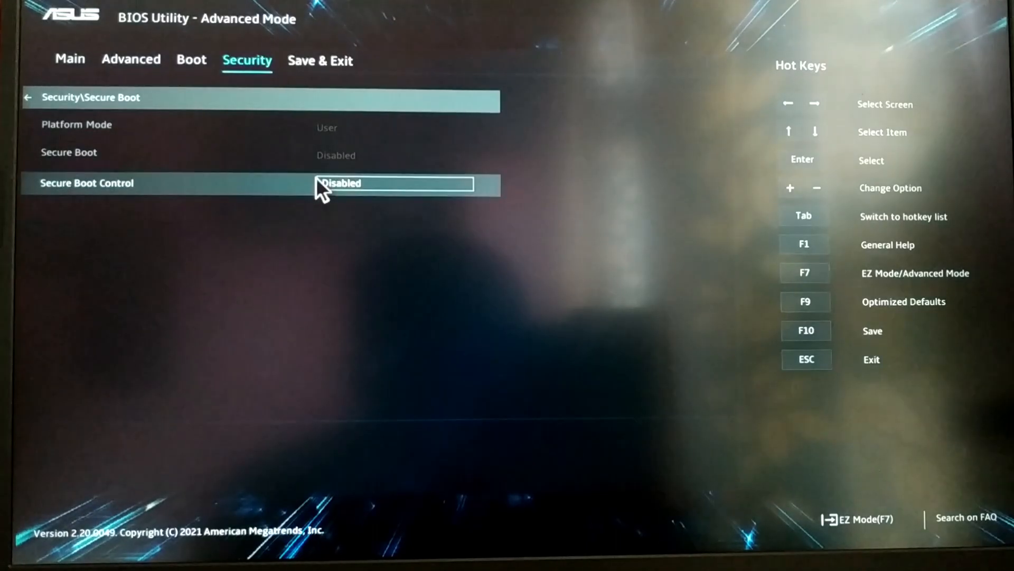
click(394, 183)
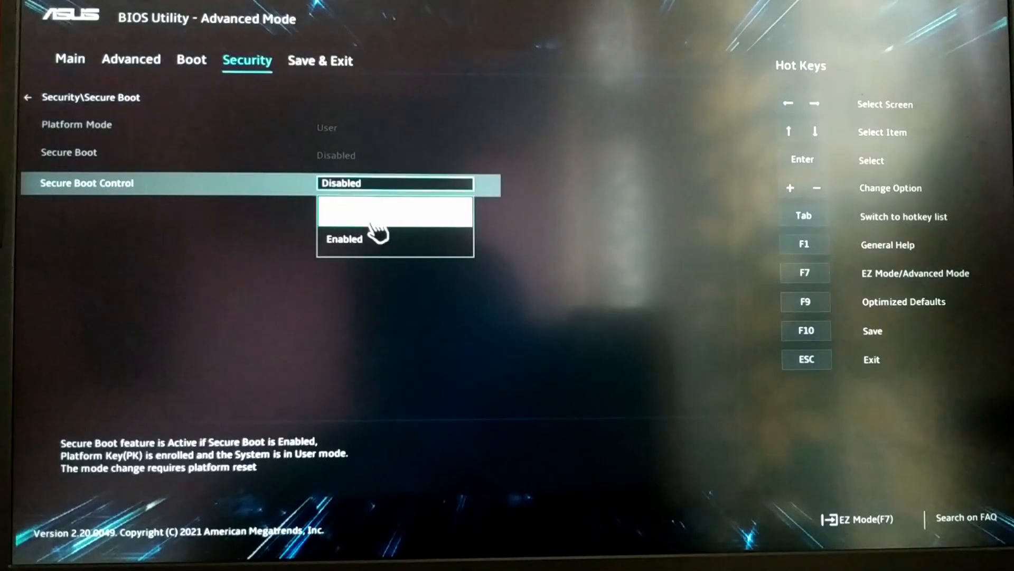
click(396, 183)
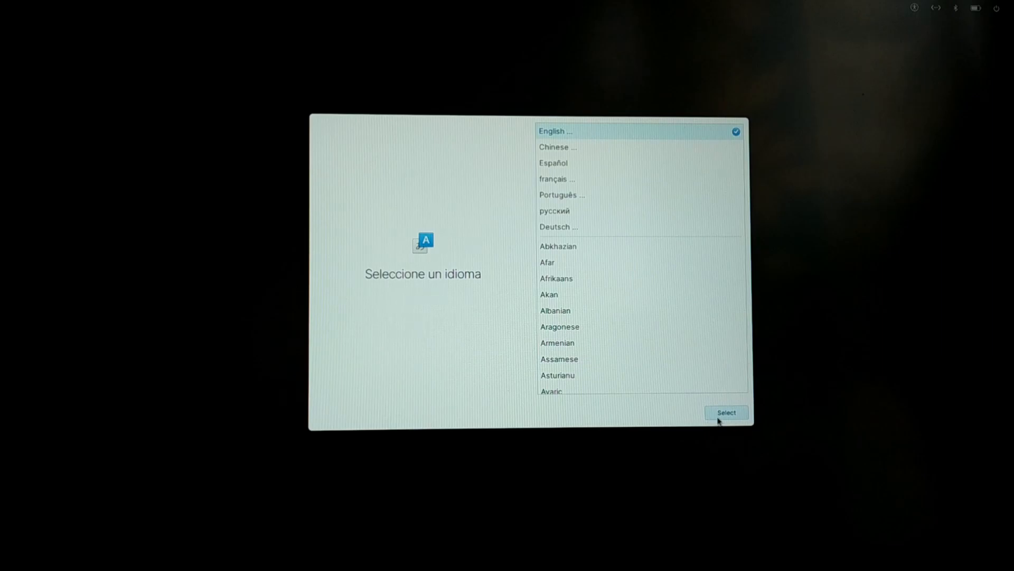
Choose English with the default English (US) keyboard and the Custom Install (Advanced) option
click(726, 413)
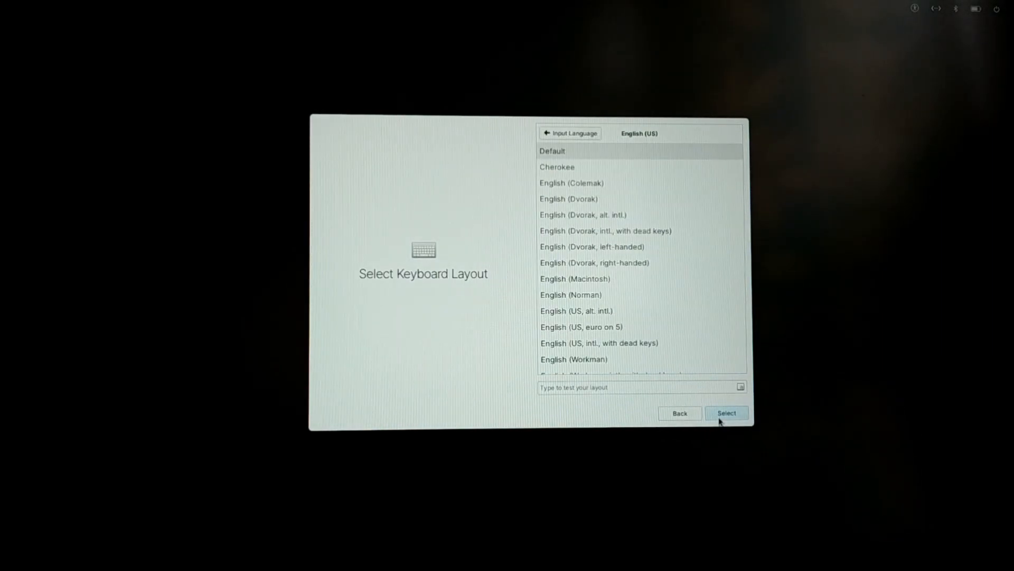
click(726, 413)
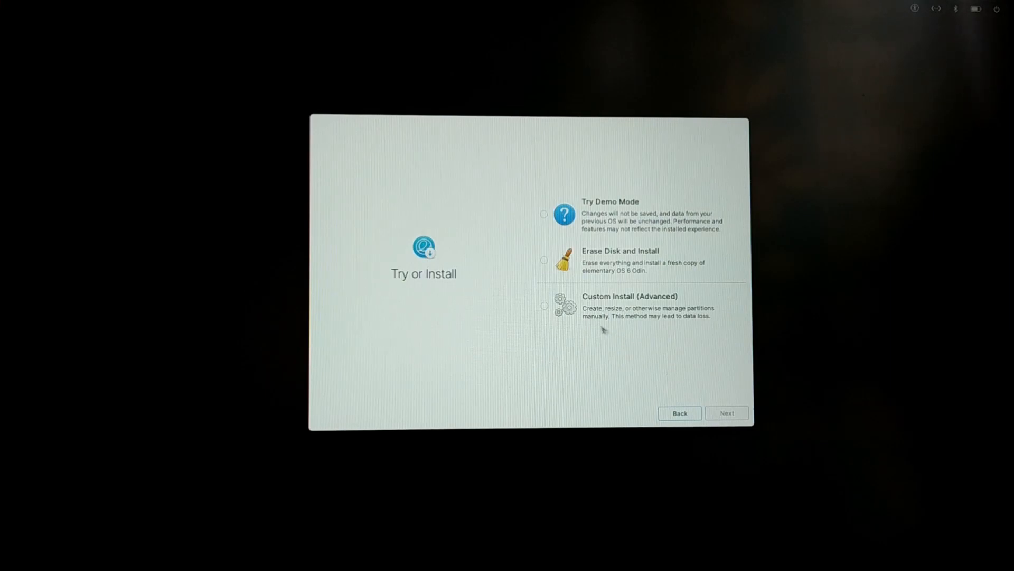
click(543, 305)
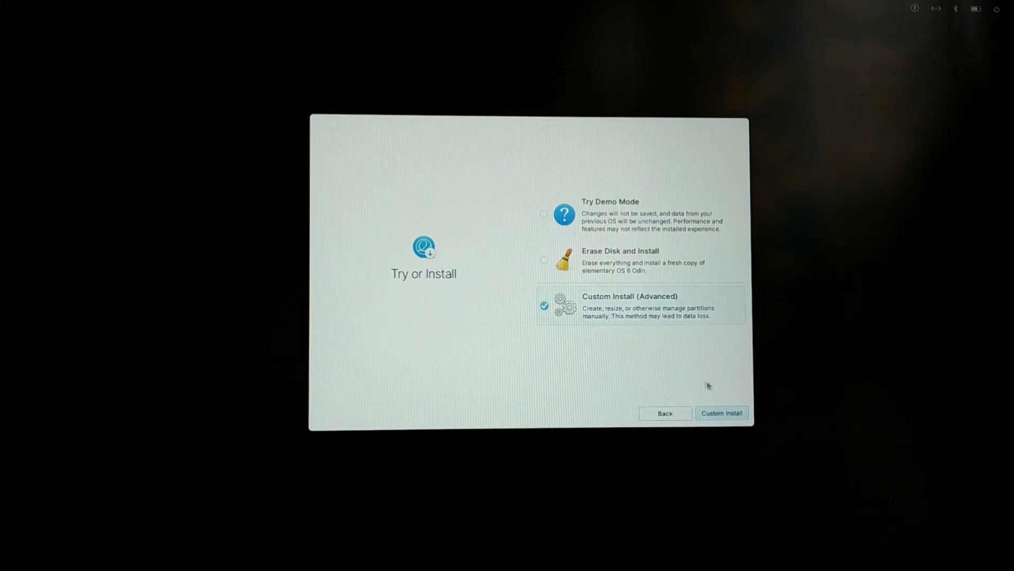
mouse_move(621, 207)
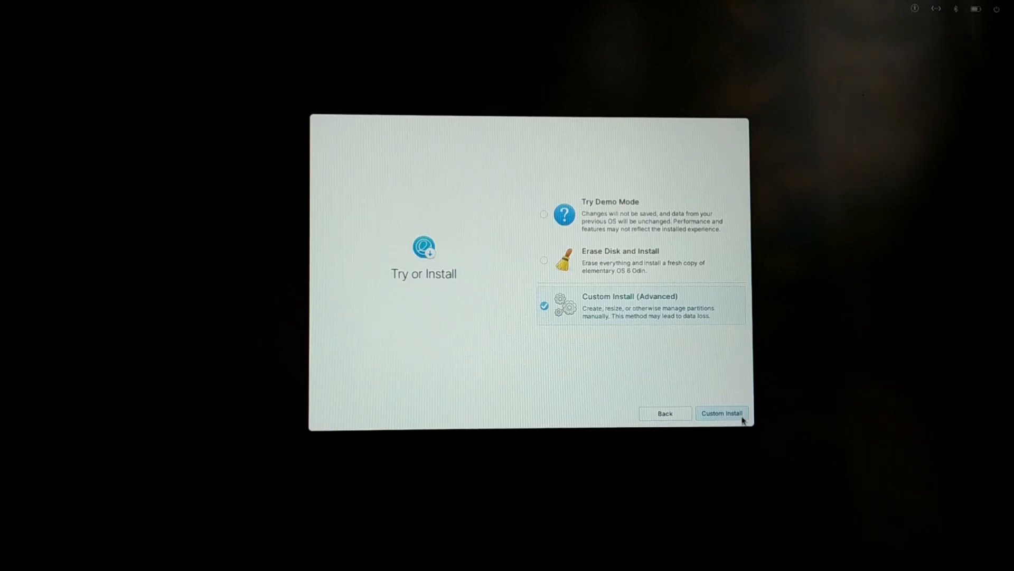
Proceed to custom partitioning, bring up the partition editor and select the 40.15 GiB unallocated space
click(721, 413)
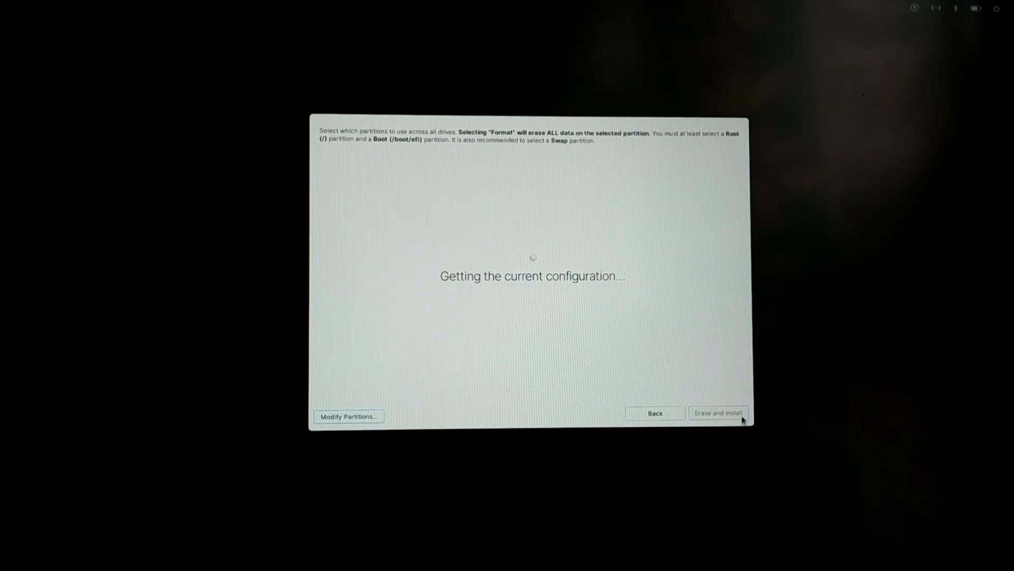
click(347, 416)
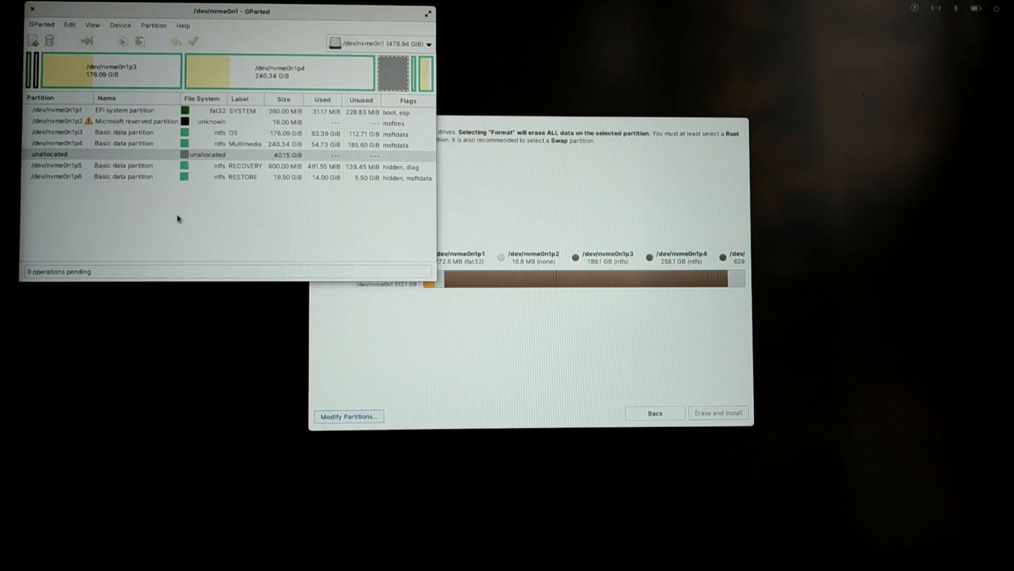
click(70, 154)
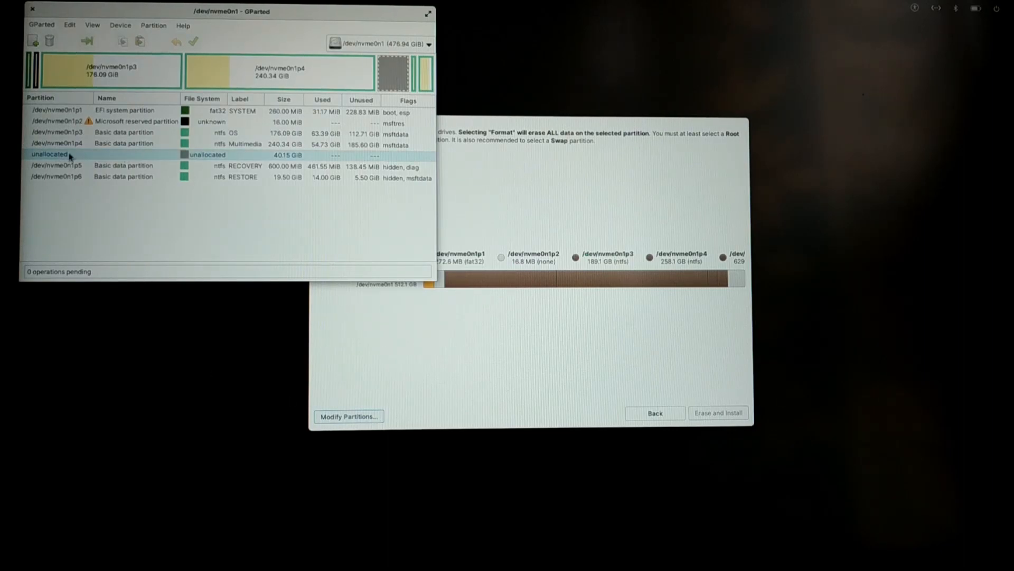
Queue a new 512 MiB fat32 partition in the unallocated space
right_click(70, 154)
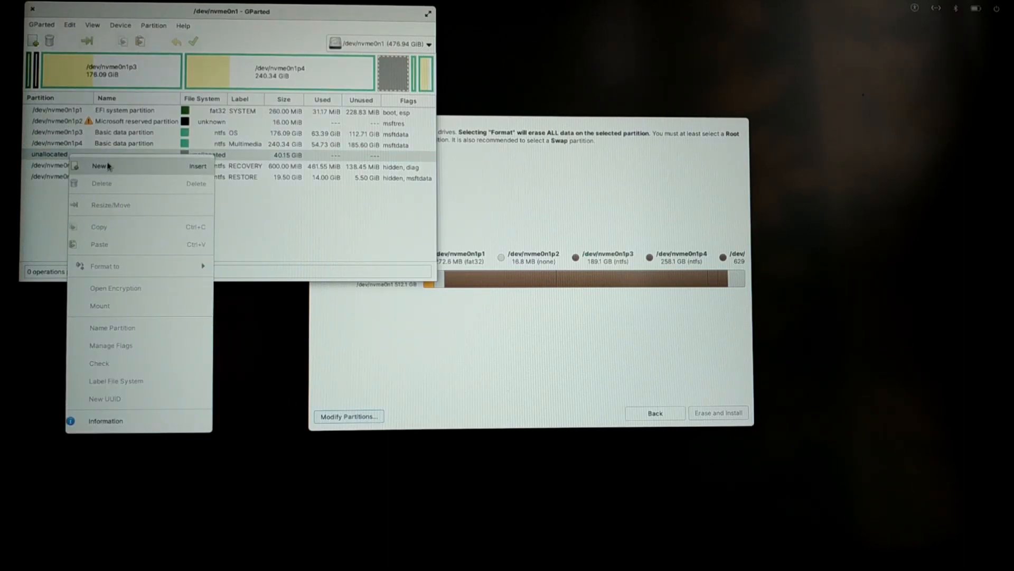
click(99, 166)
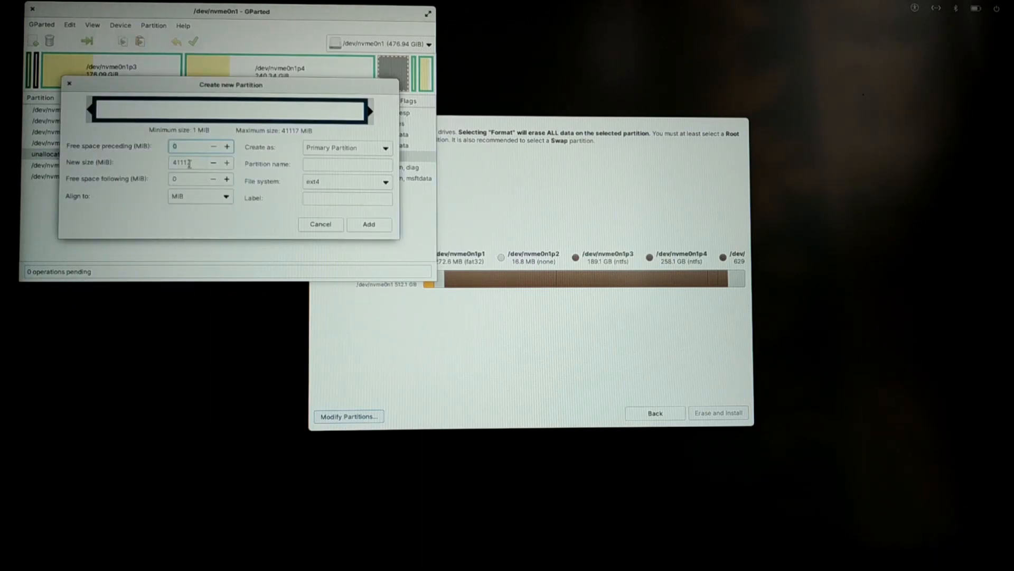
click(195, 162)
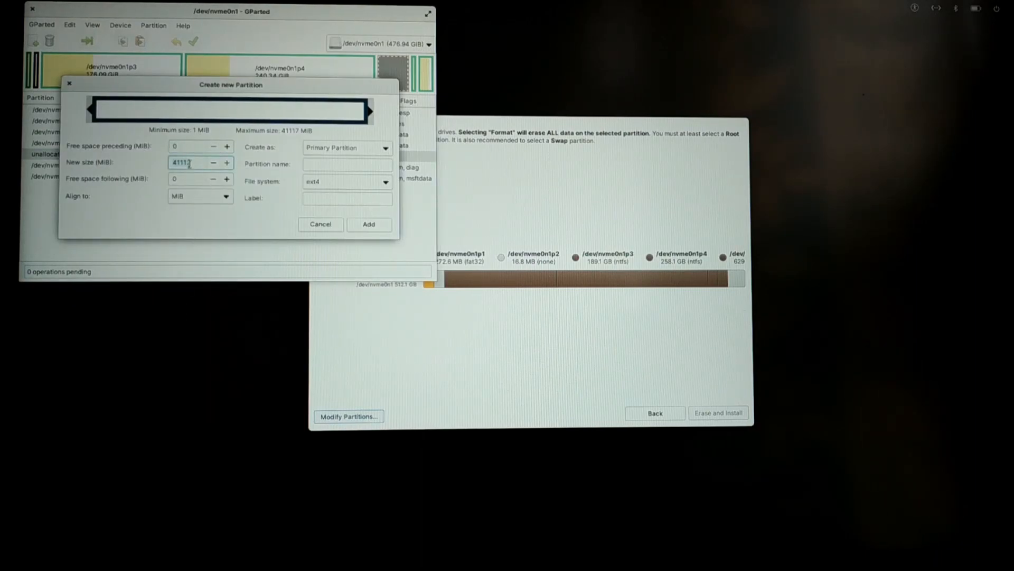
text(512)
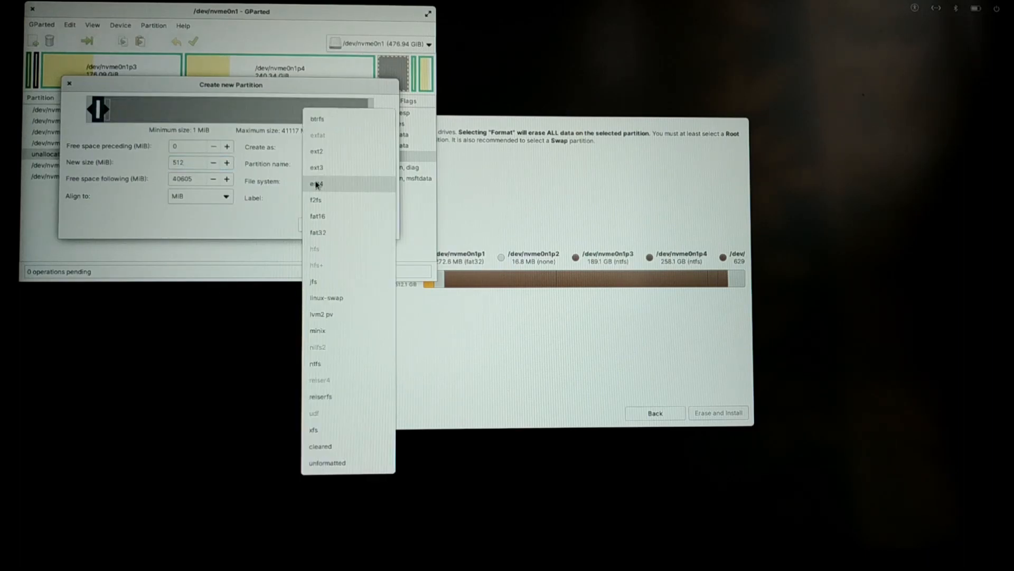
click(317, 232)
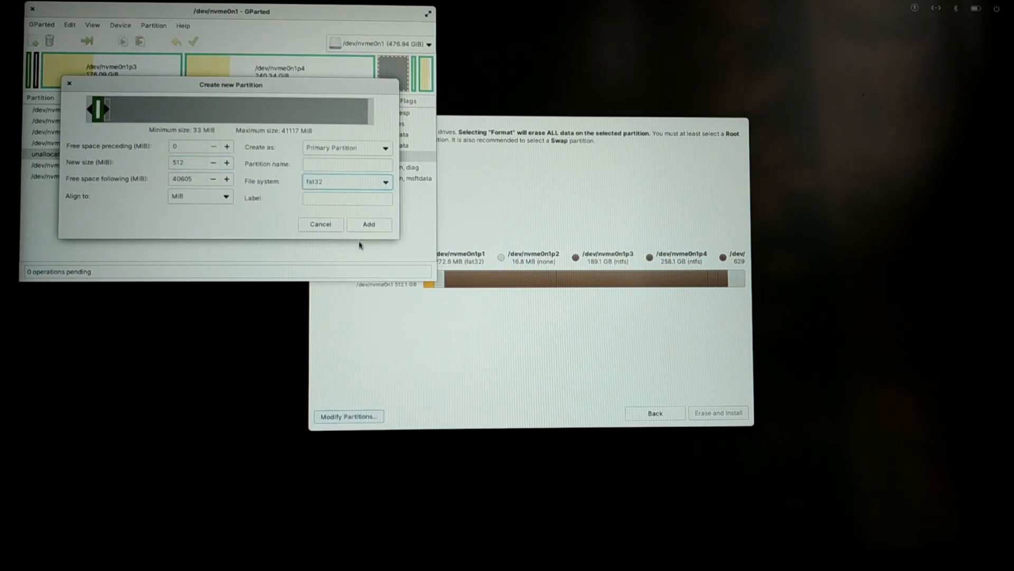
click(368, 224)
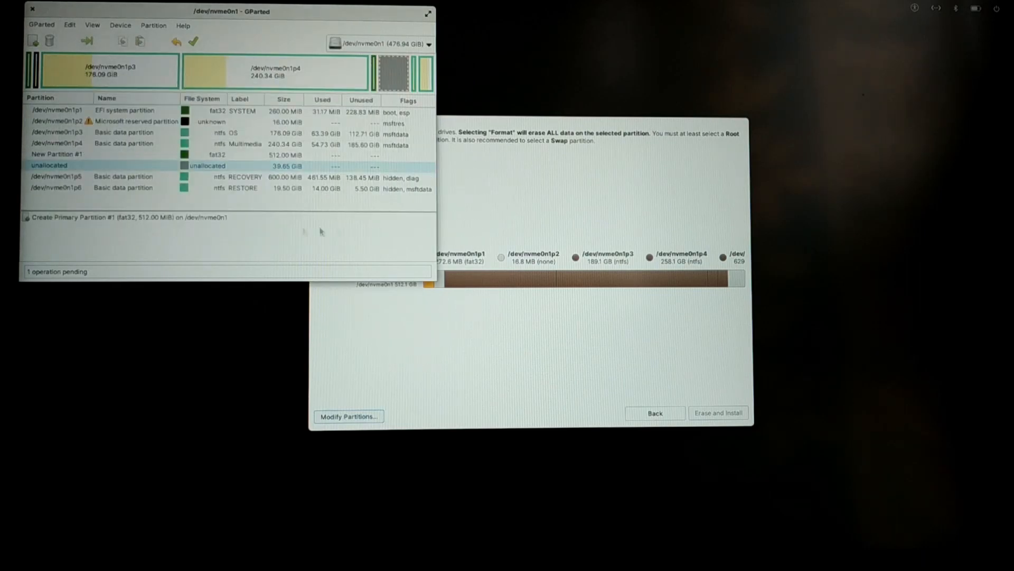
Queue a 39.65 GiB ext4 partition in the rest, then apply both operations to the disk
right_click(50, 166)
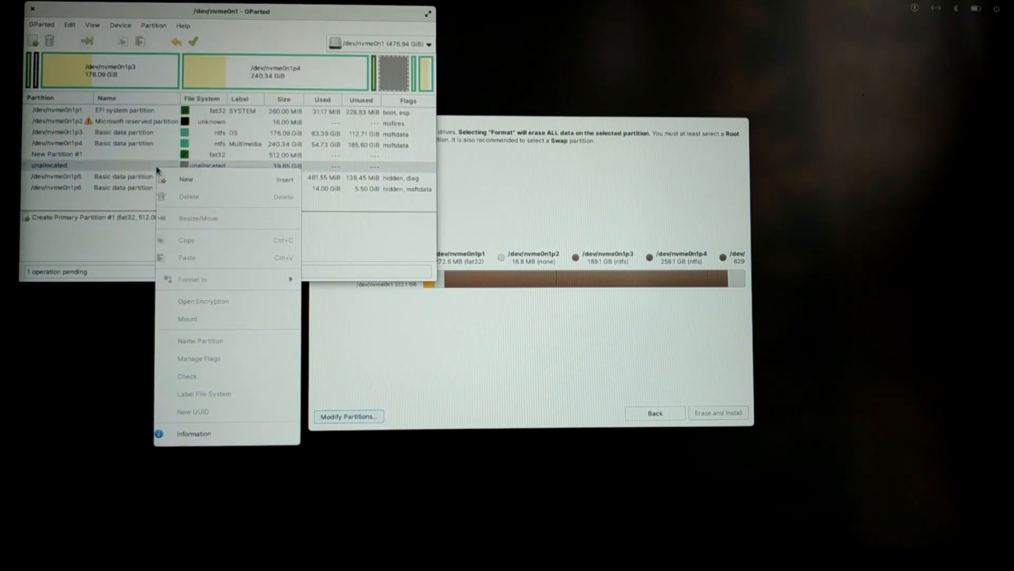
click(186, 179)
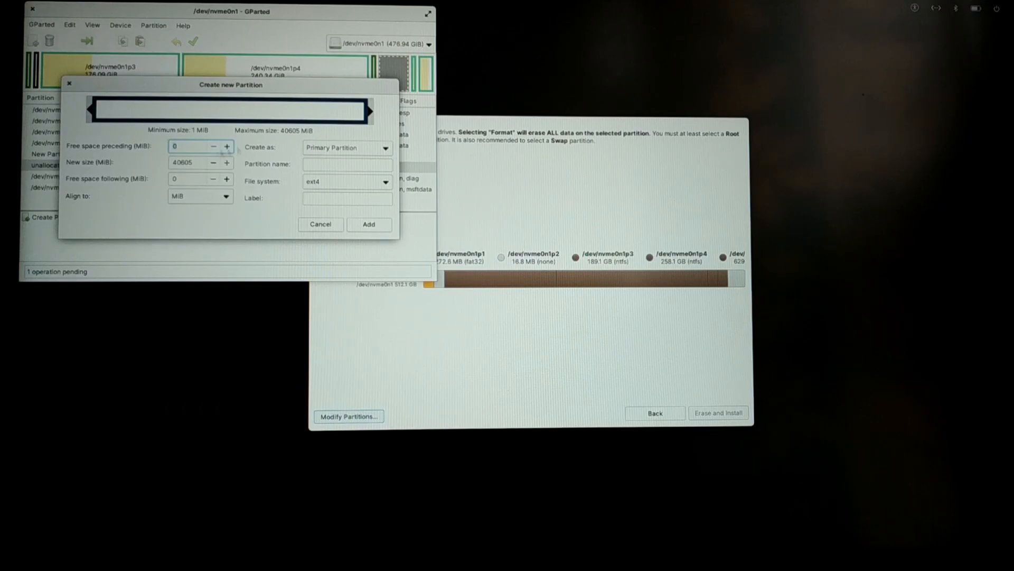
click(367, 224)
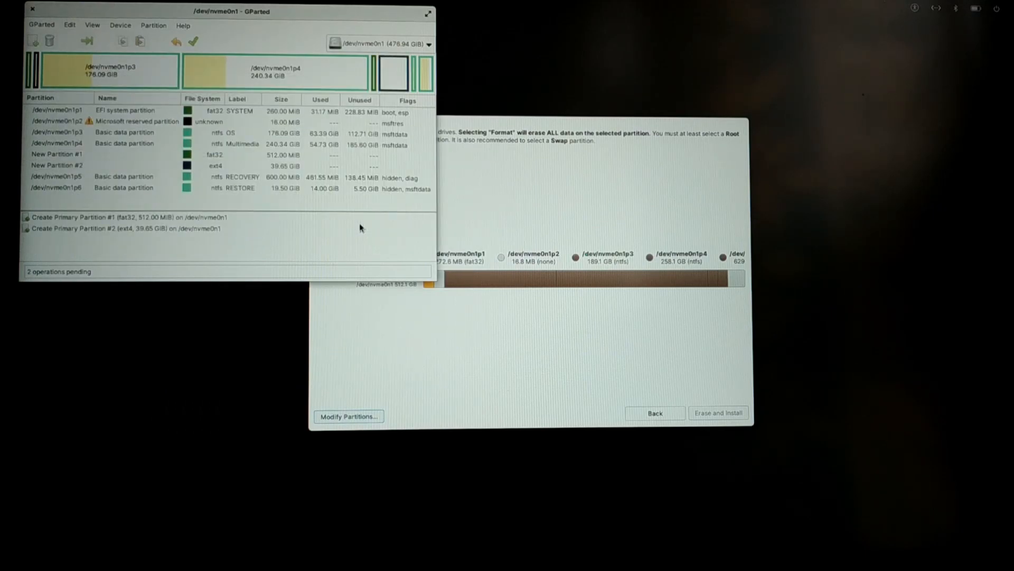
mouse_move(246, 156)
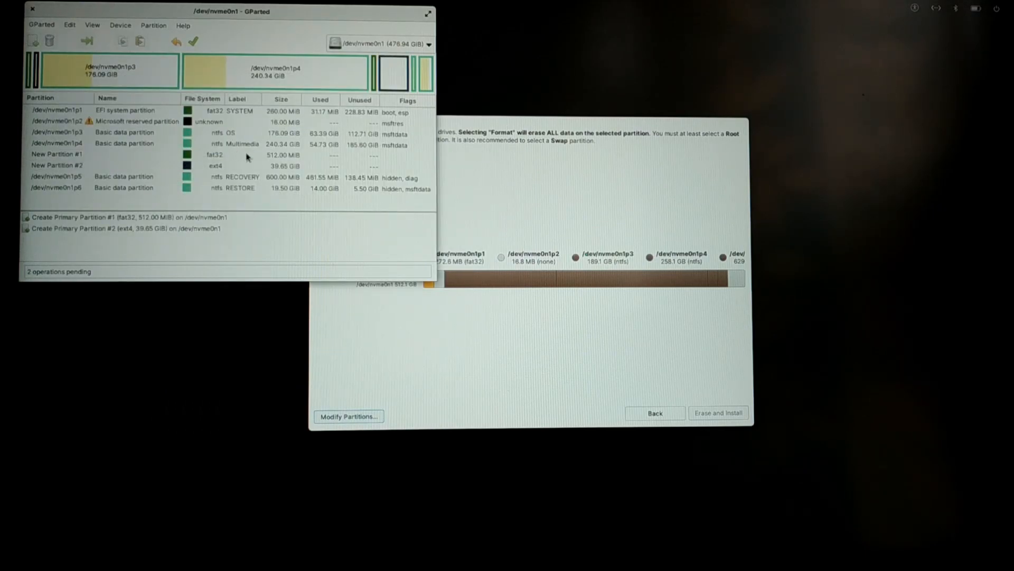
click(192, 42)
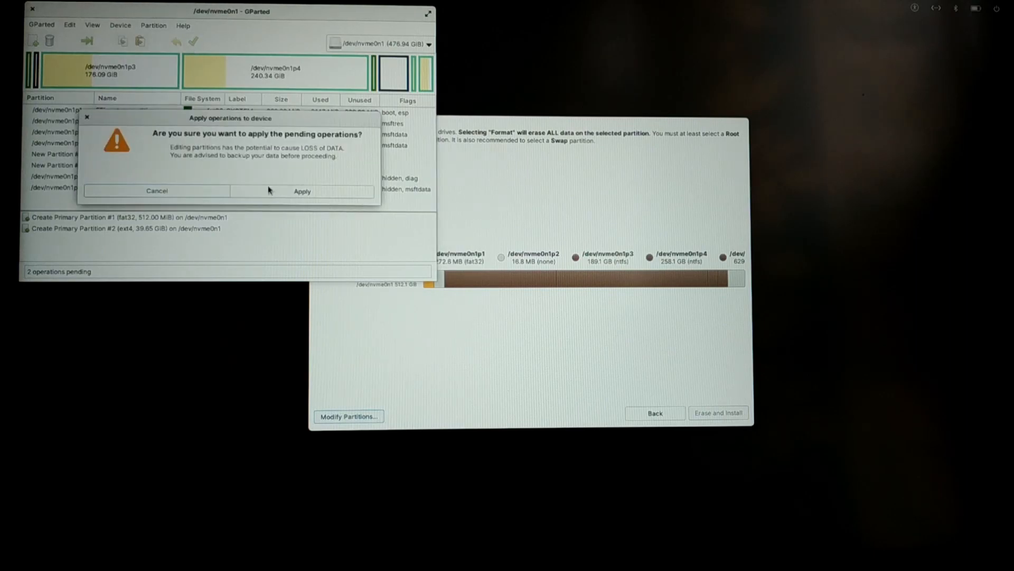
click(301, 191)
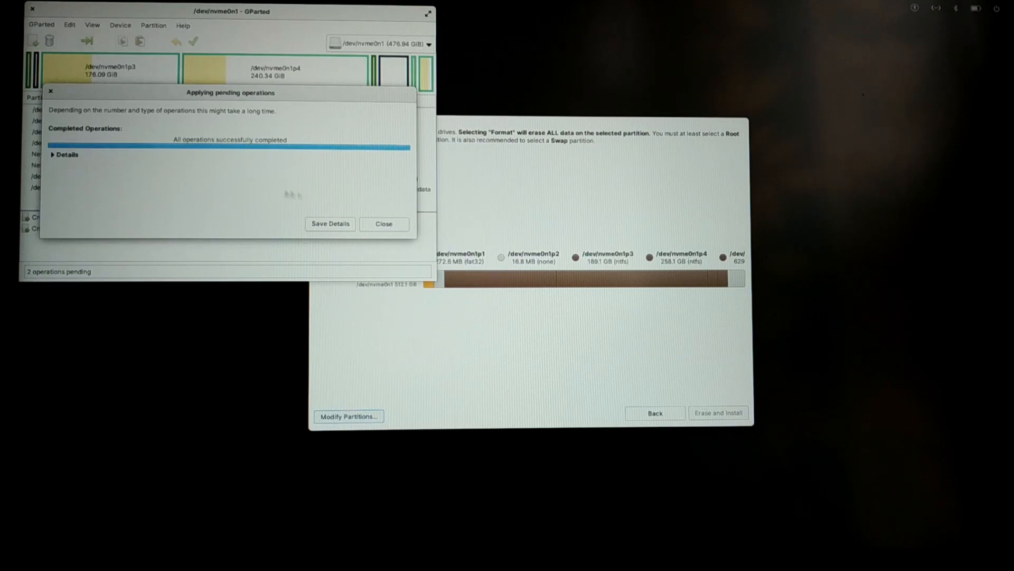
click(384, 224)
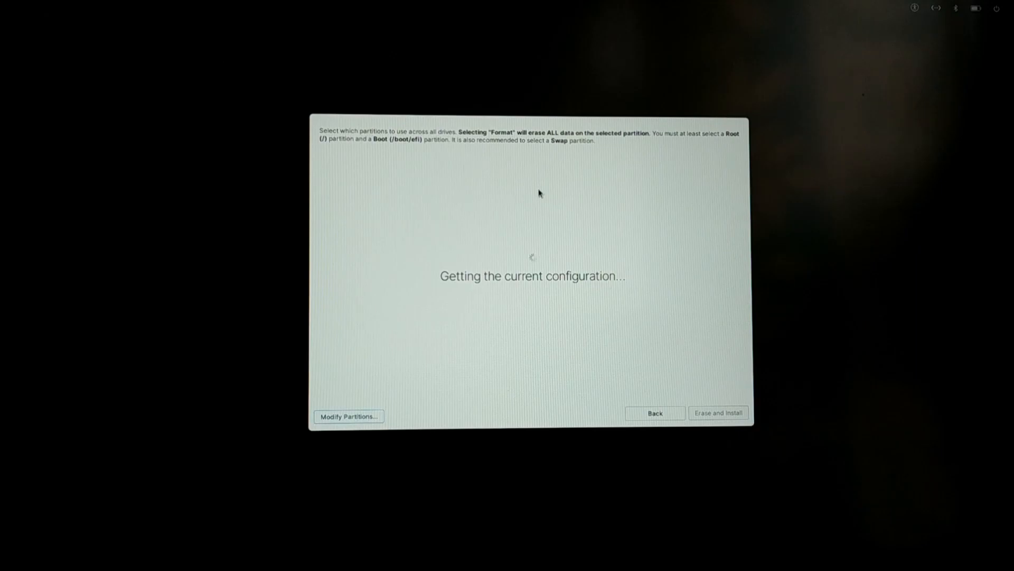
mouse_move(608, 277)
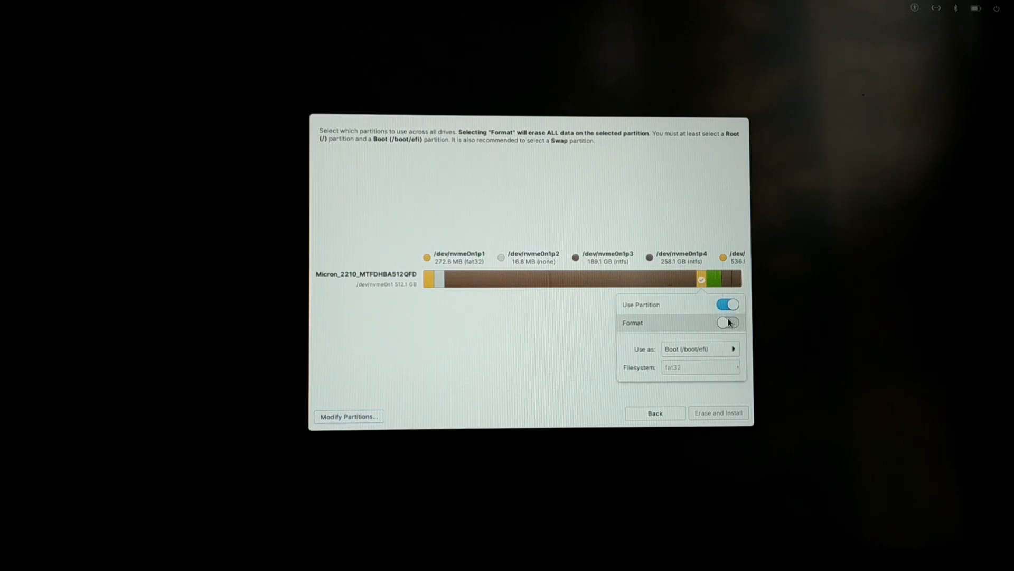
Keep the fat32 boot partition unformatted and start Erase and Install onto the chosen partitions
click(714, 279)
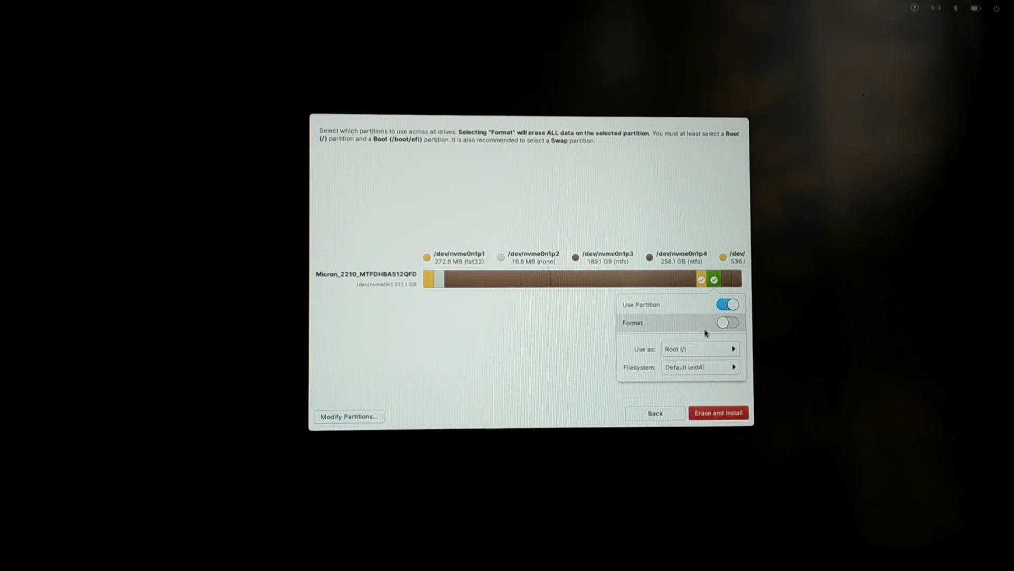
click(718, 412)
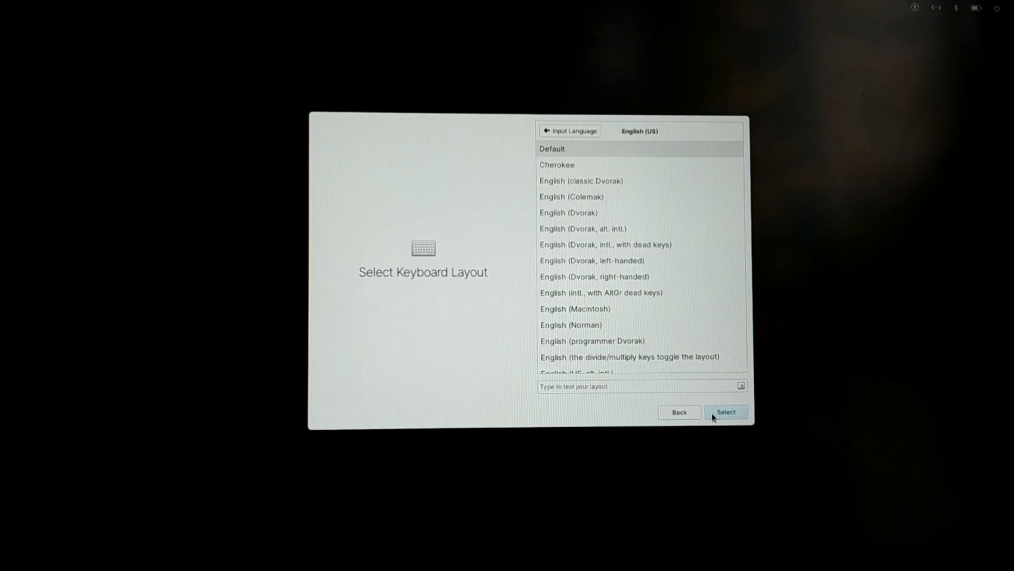
click(726, 412)
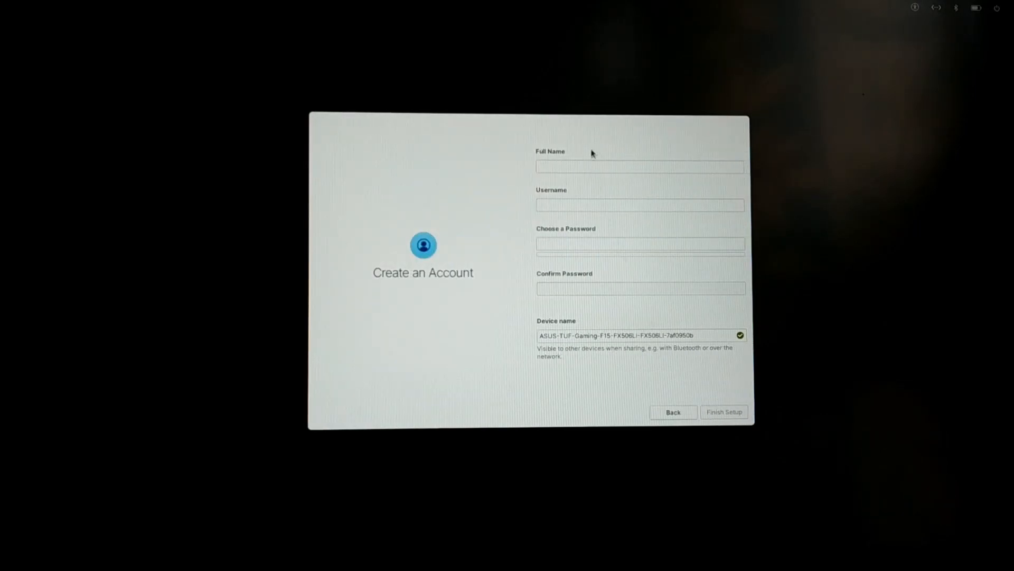
text(Sabduo)
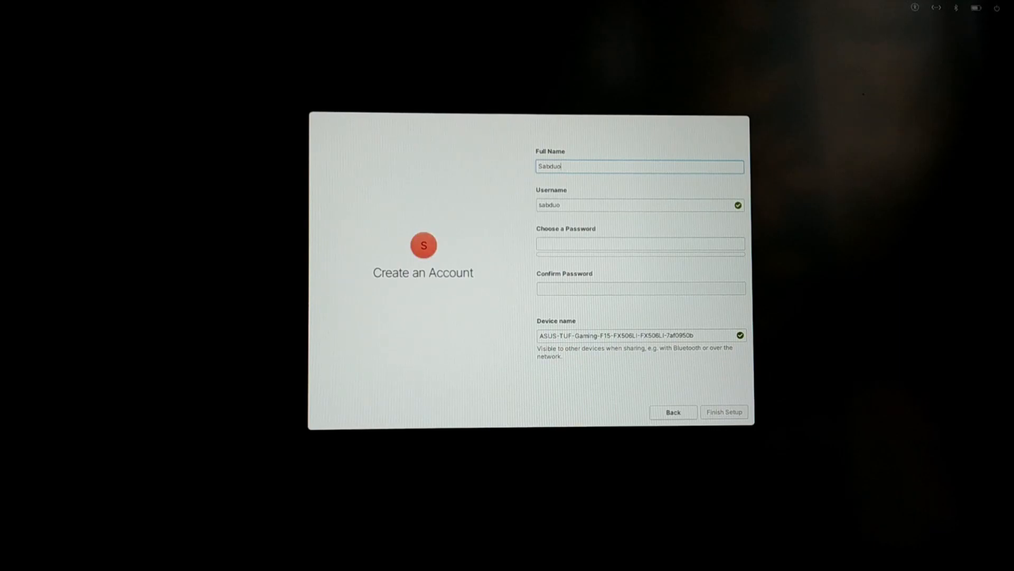
text(Sandip)
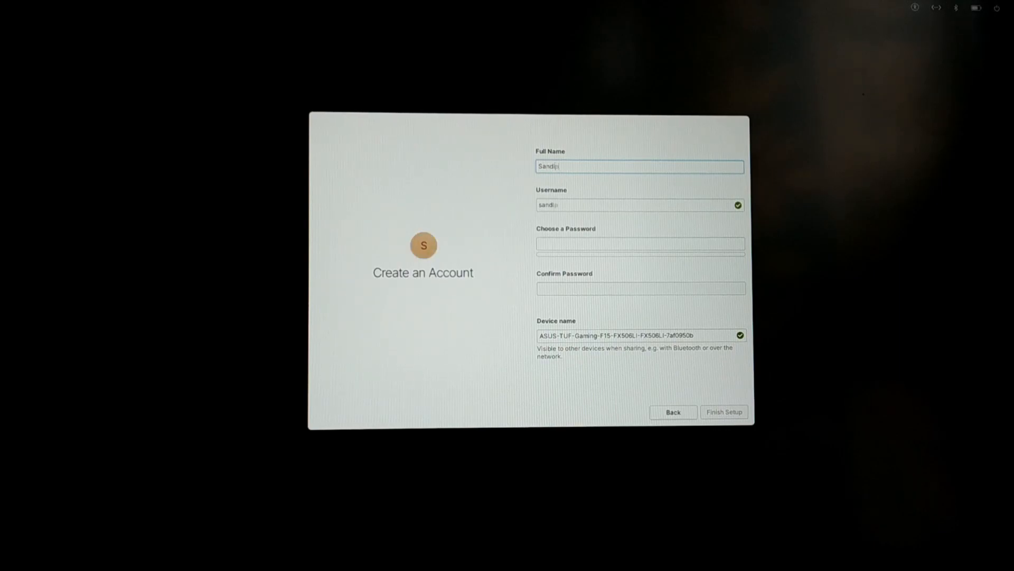
text(Shakya)
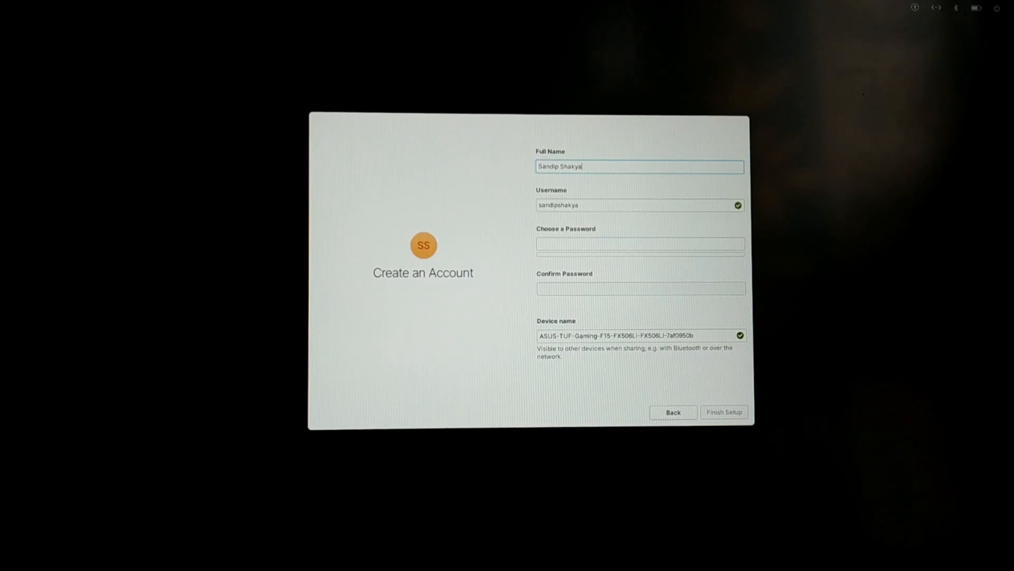
text(satxduo)
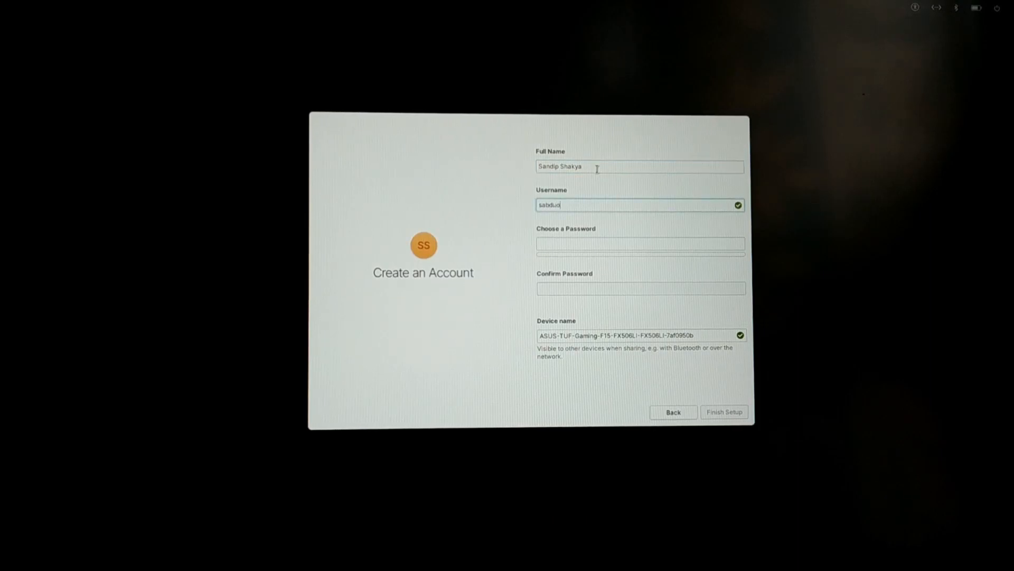
key(BackSpace)
text(ndipsky)
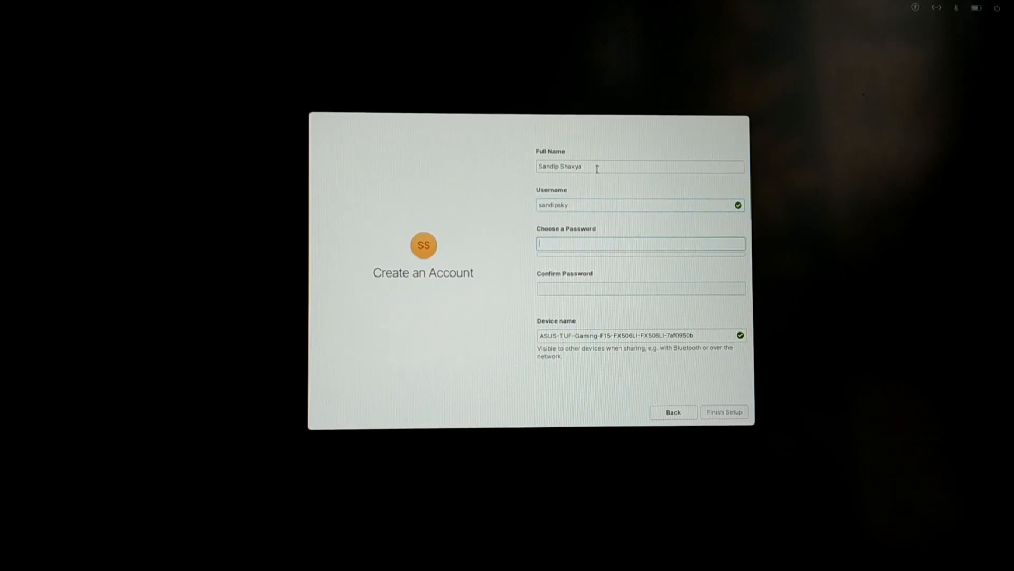
Set and confirm the password, name the device ubuntu, and finish account setup
text(•••)
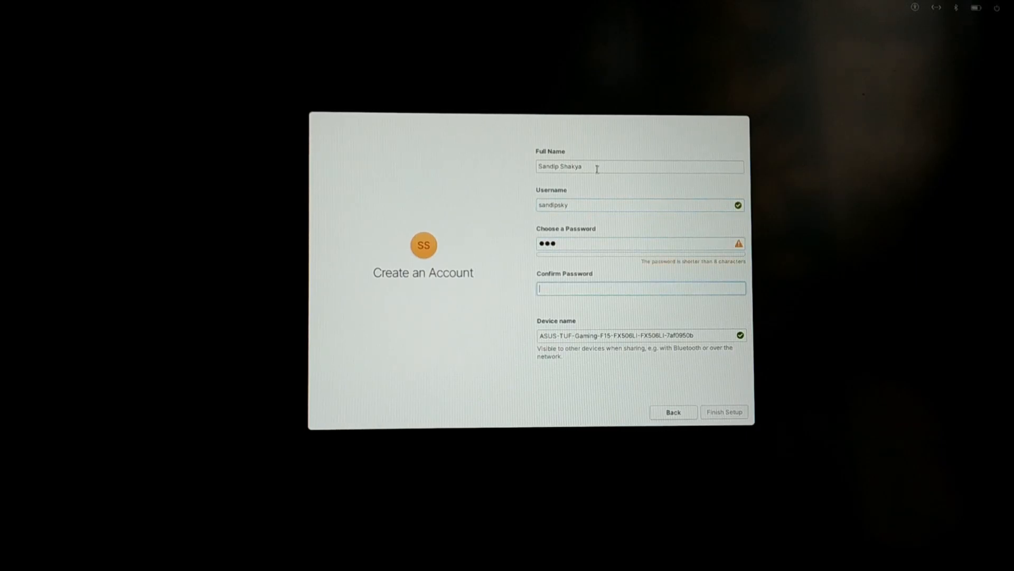
text(•••)
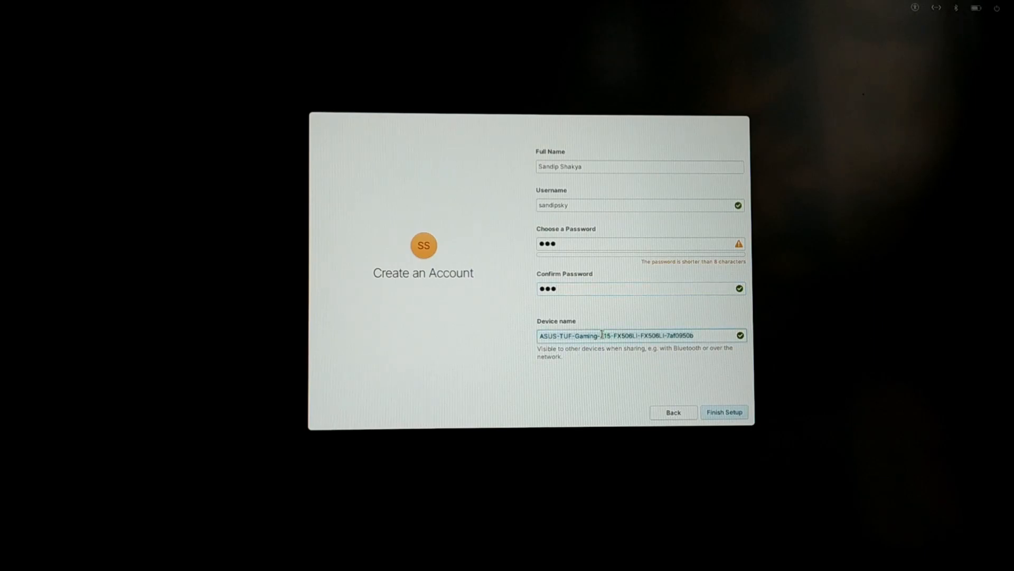
text(ubuntu)
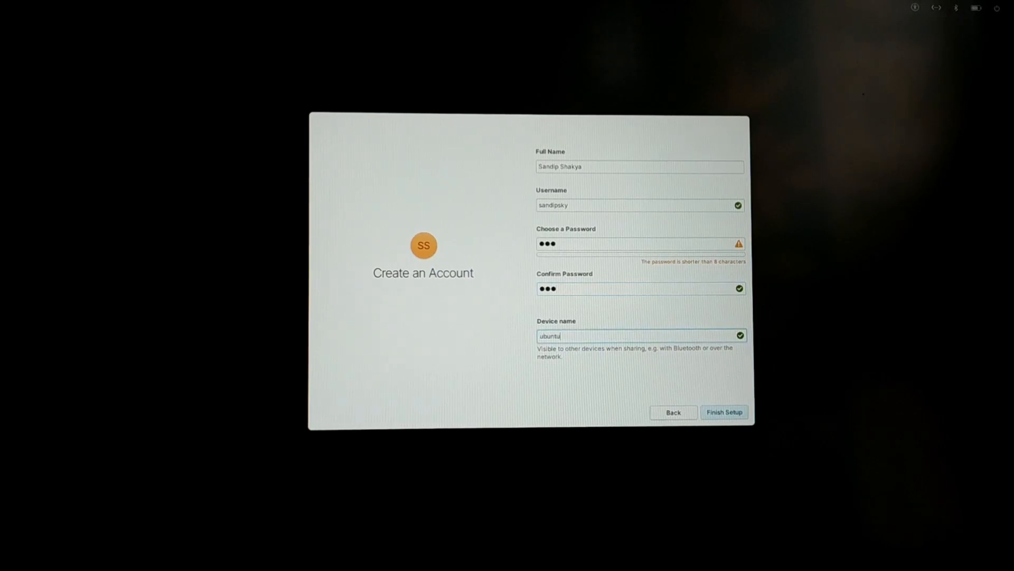
mouse_move(780, 411)
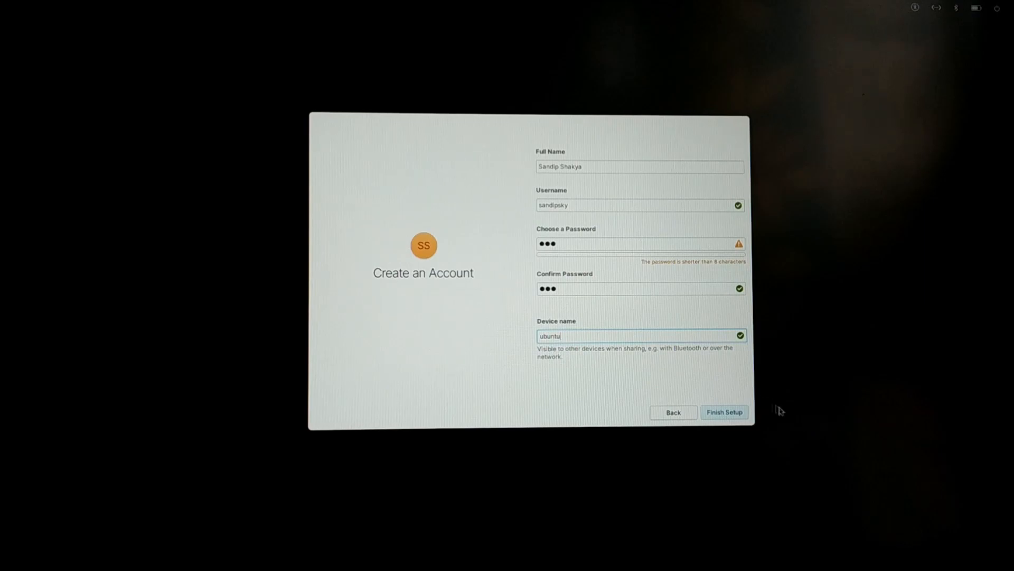
click(723, 412)
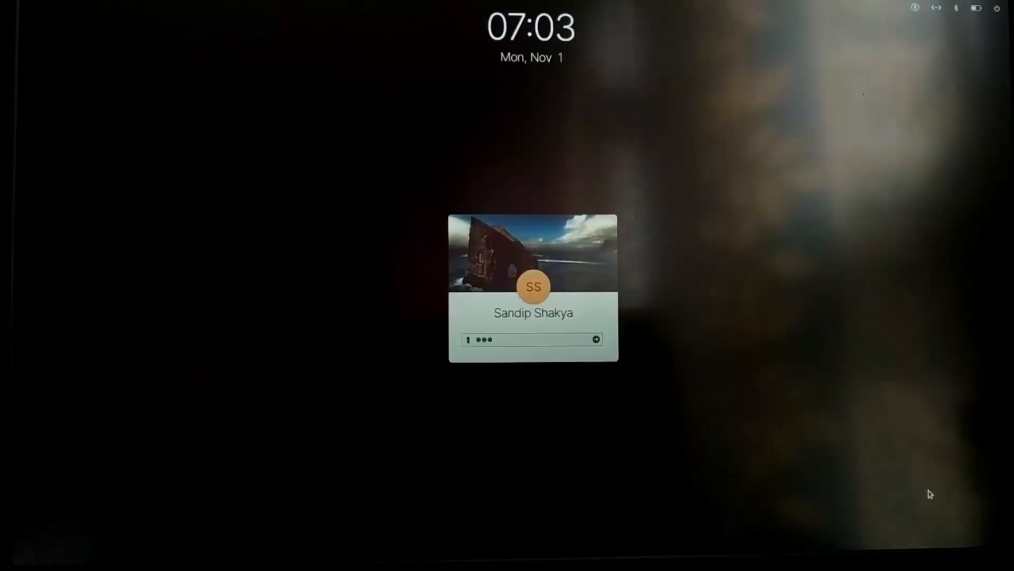
Log in, pick the Dark look, and continue past Night Light and Housekeeping to Get Some Apps
click(596, 339)
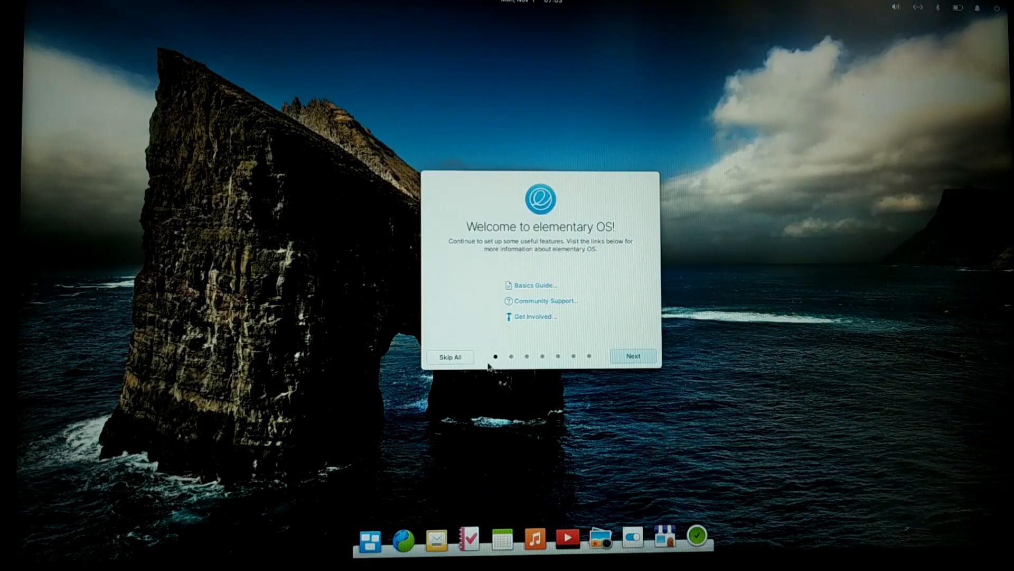
click(633, 356)
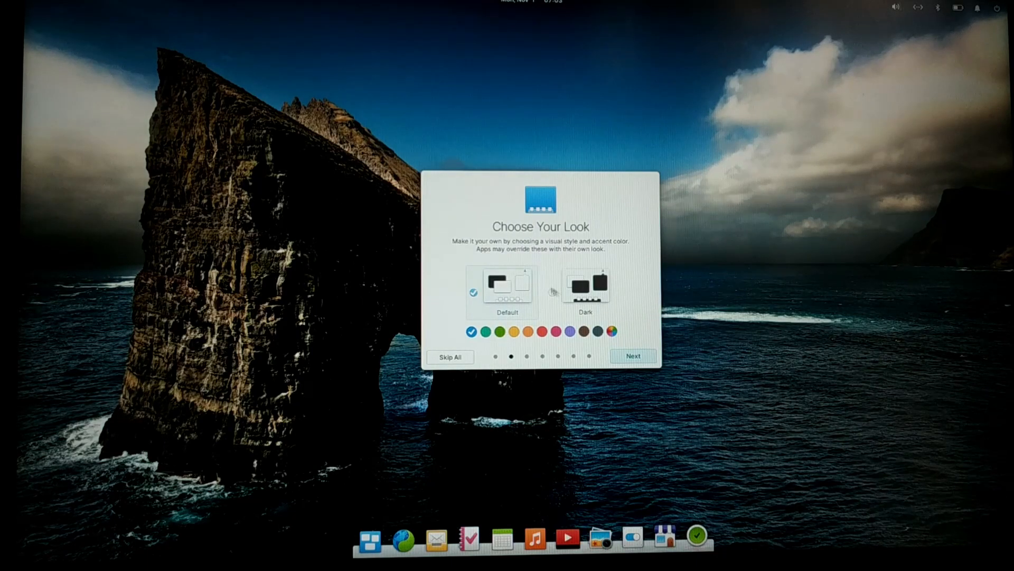
click(633, 356)
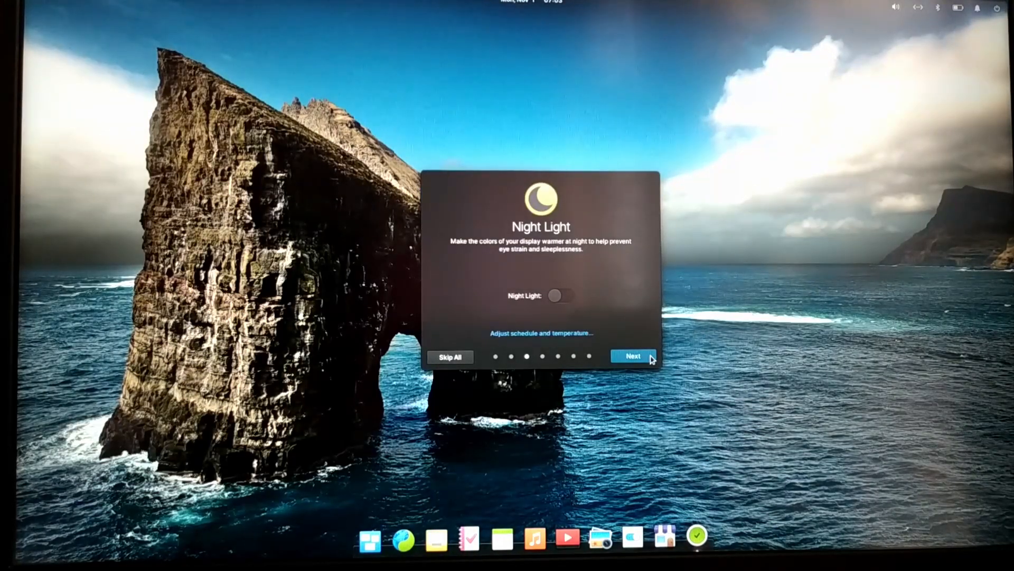
click(633, 356)
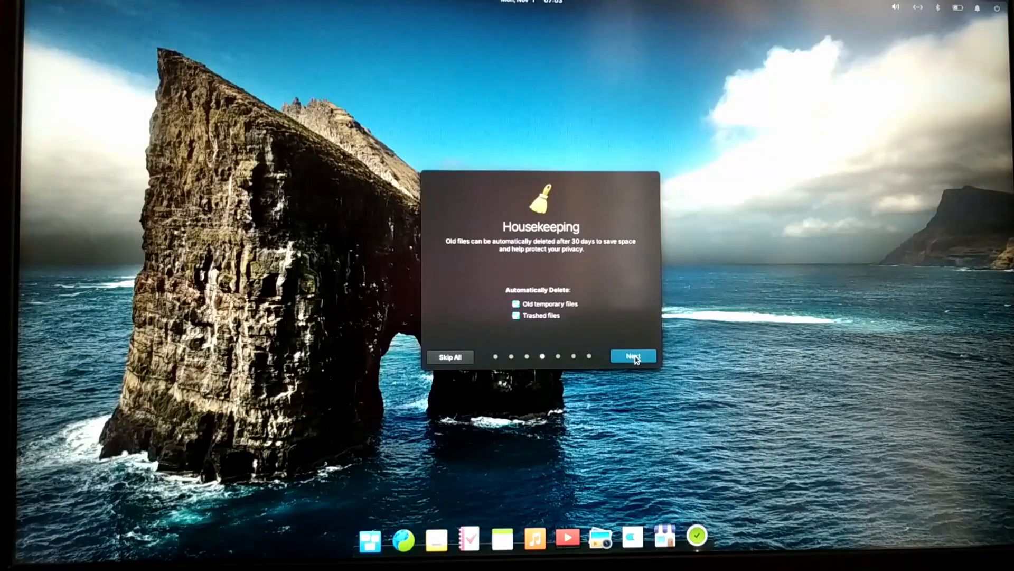
click(632, 356)
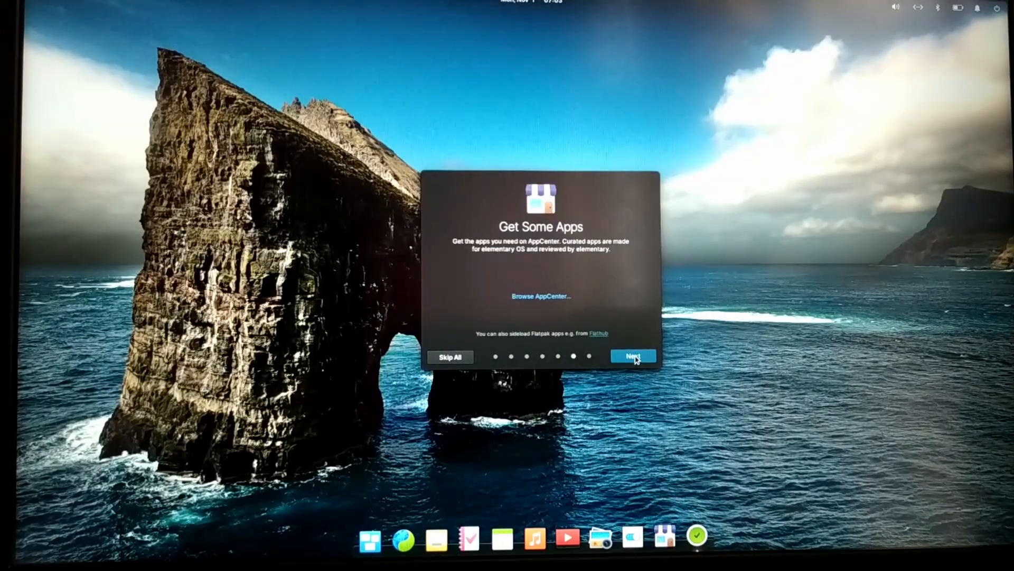